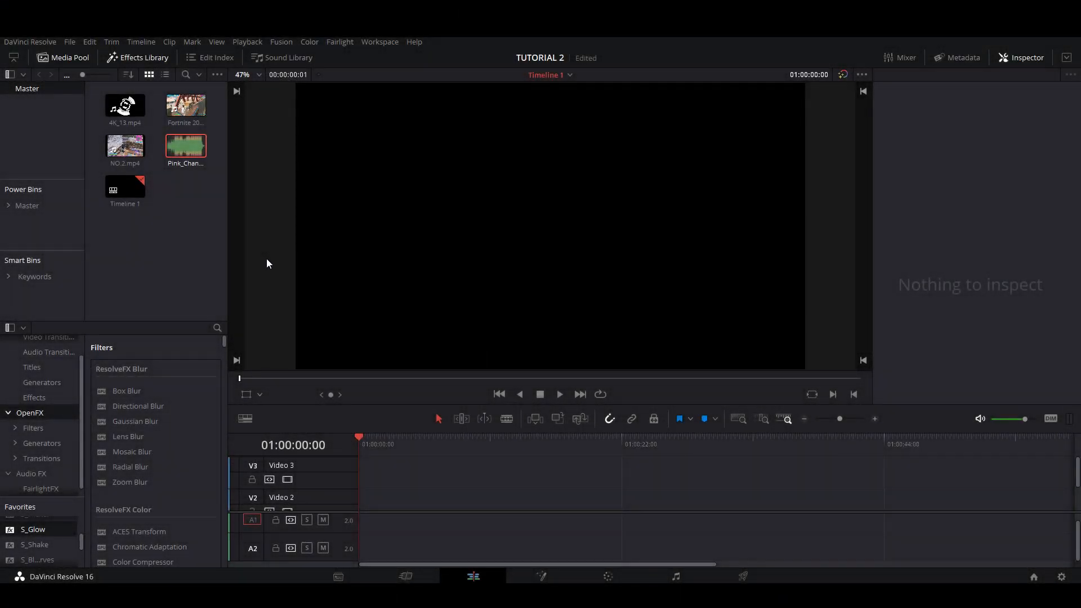
{"action": "mouse_move", "coordinate": [282, 229]}
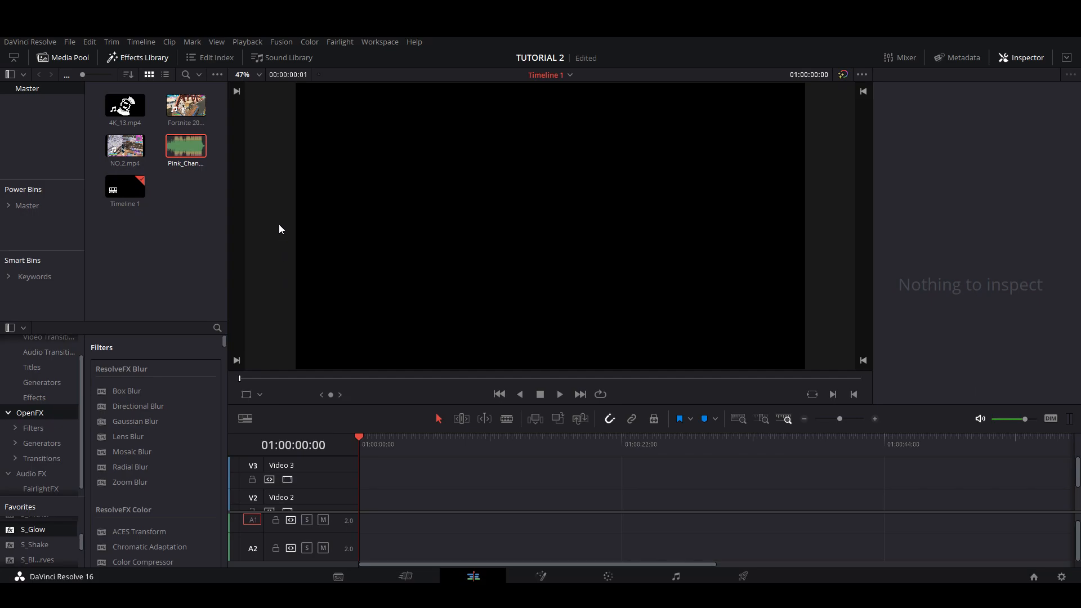
{"action": "mouse_move", "coordinate": [290, 230]}
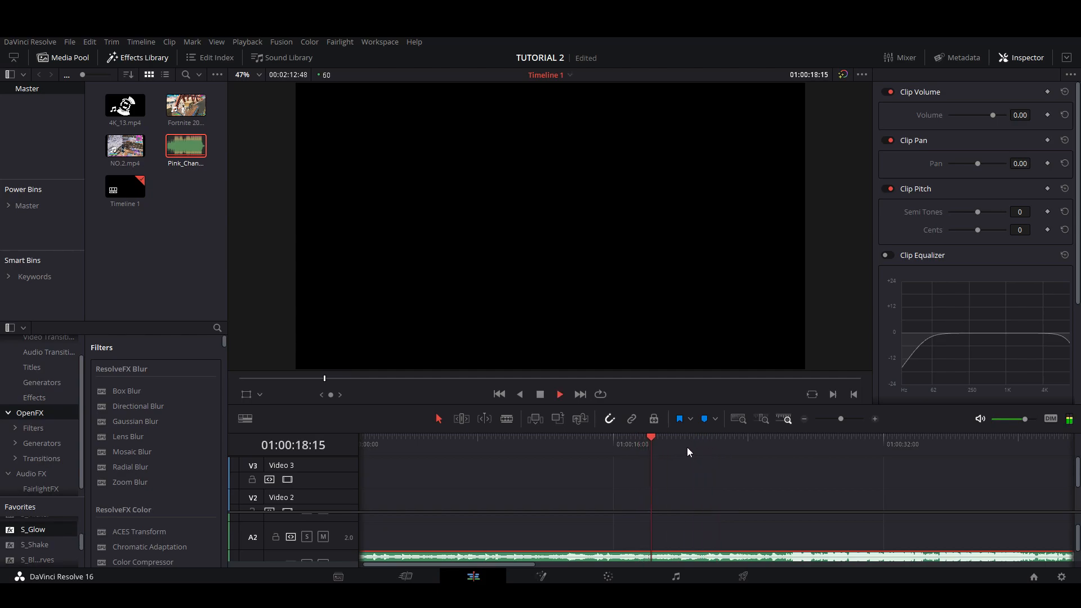
- Zoom the timeline on the Pink_Chan music and add Marker 1 on the beat at 00:00:26:39
{"action": "left_click", "coordinate": [740, 437]}
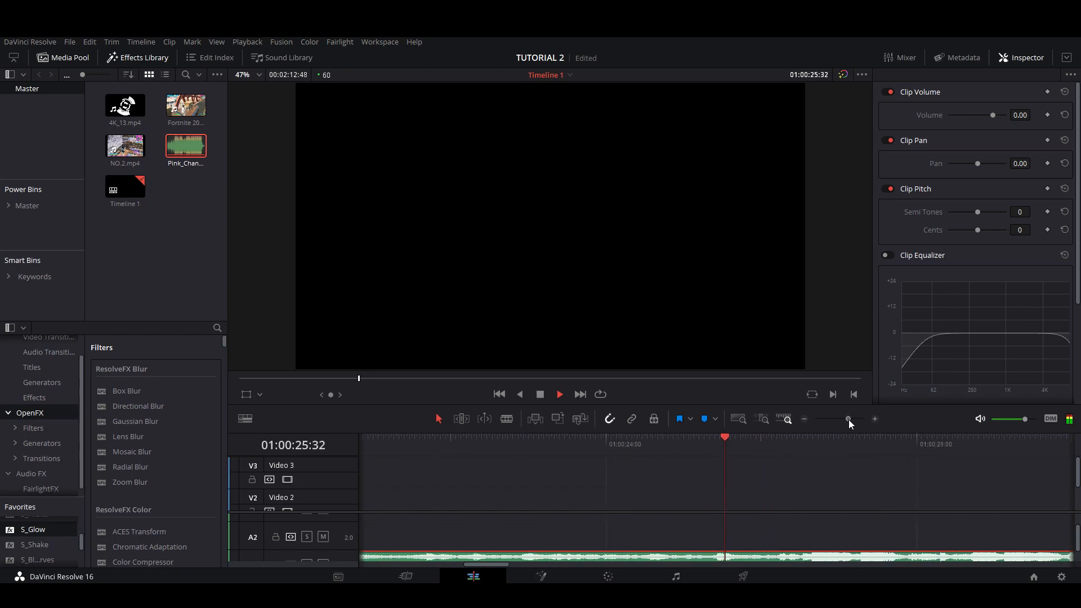
{"action": "left_click", "coordinate": [831, 445]}
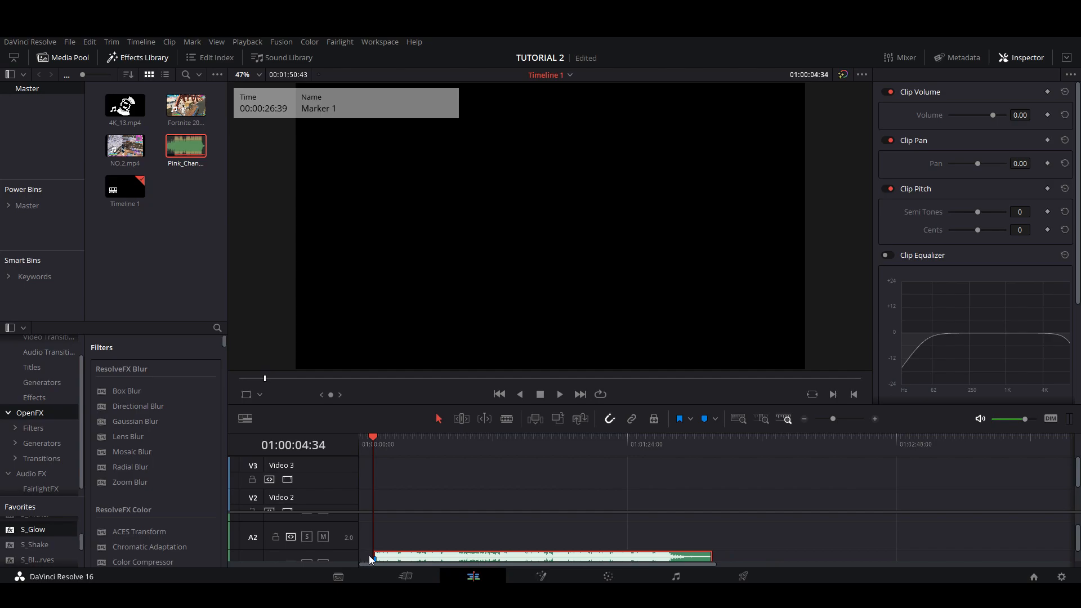
{"action": "mouse_move", "coordinate": [376, 560]}
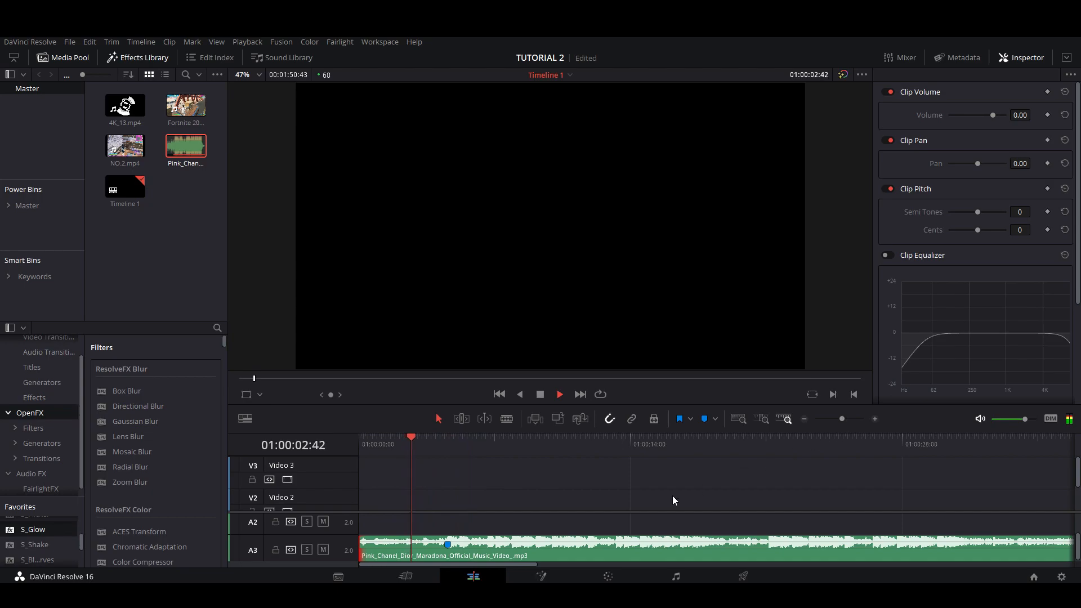
- Lower the music clip's volume to -7.61 and enable its clip equalizer, shaping the curve
{"action": "left_click", "coordinate": [449, 445]}
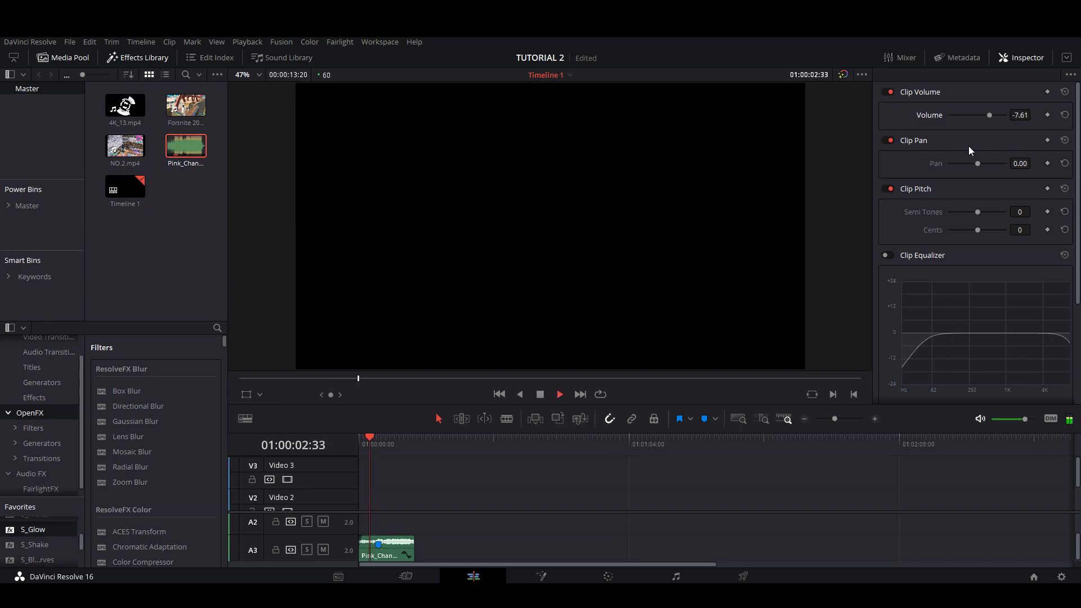
{"action": "left_click", "coordinate": [890, 255]}
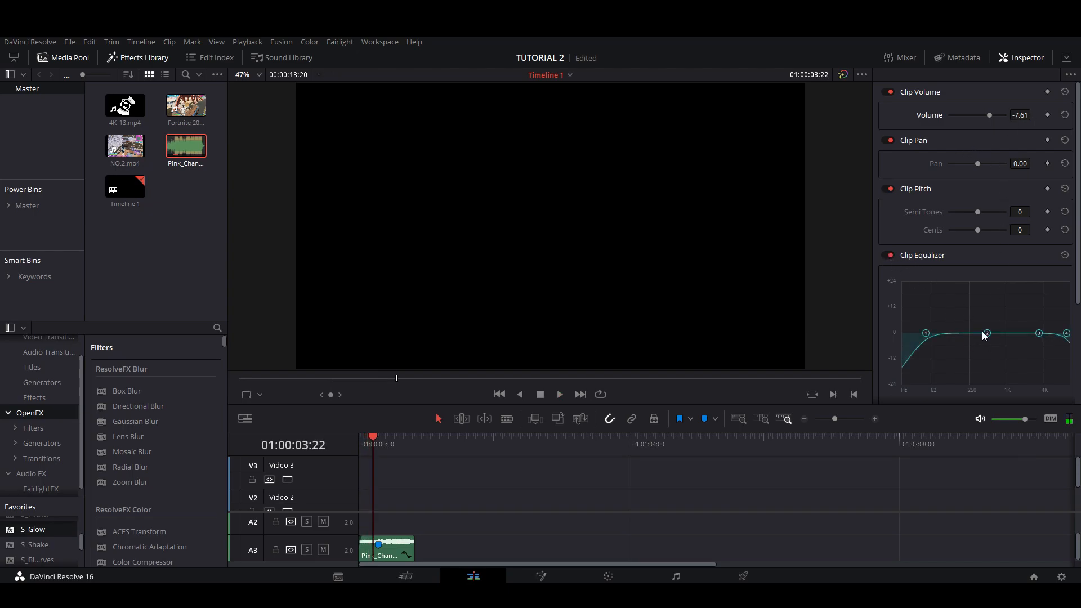
{"action": "left_click_drag", "start_coordinate": [987, 332], "coordinate": [1010, 318]}
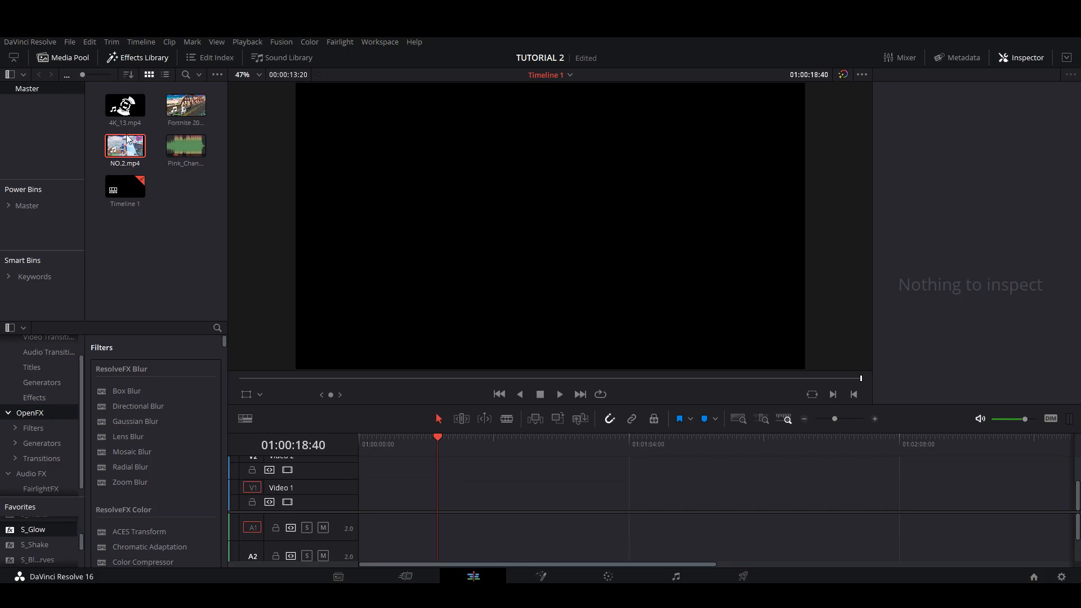
- Place the Fortnite clip from the Media Pool at the start of V1/A1 above the music
{"action": "left_click_drag", "start_coordinate": [185, 105], "coordinate": [420, 493]}
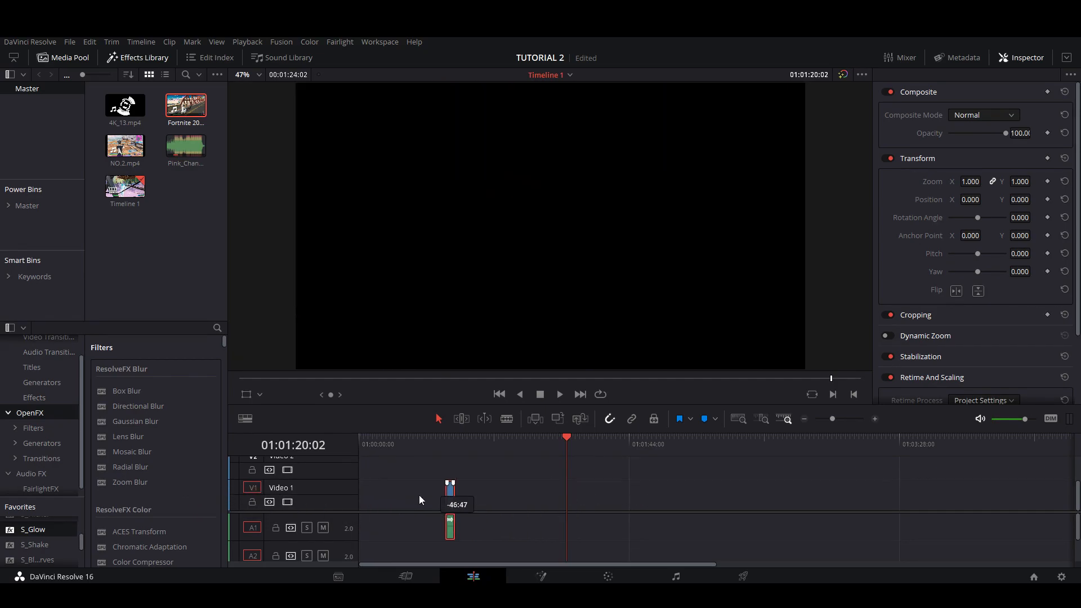
{"action": "left_click_drag", "start_coordinate": [449, 493], "coordinate": [375, 493]}
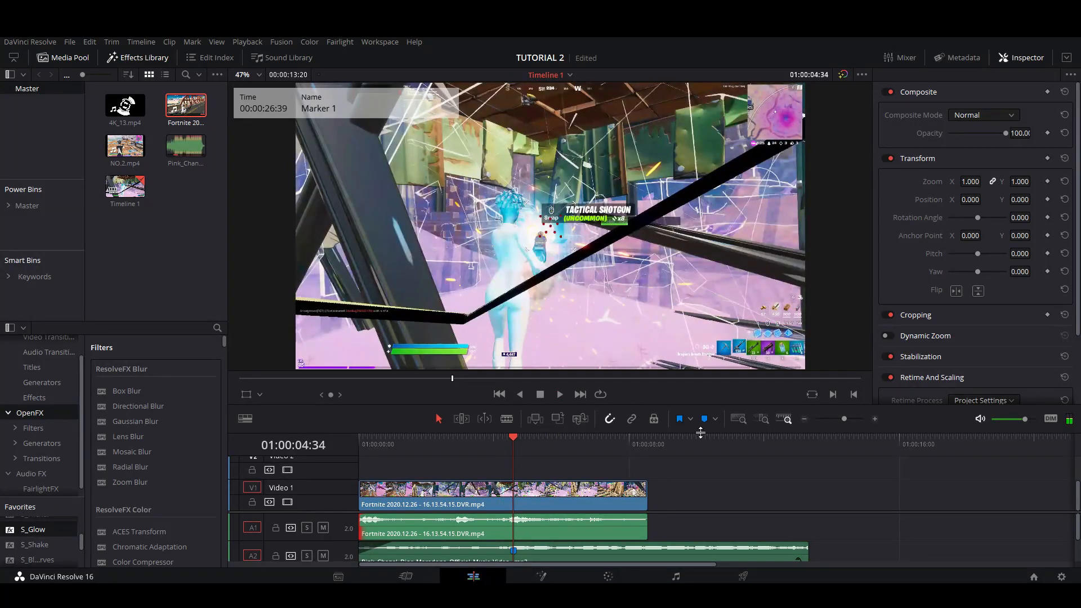
- Zoom in on the Fortnite clip and show its retime speed bar with speed points near four seconds
{"action": "left_click_drag", "start_coordinate": [842, 419], "coordinate": [849, 418]}
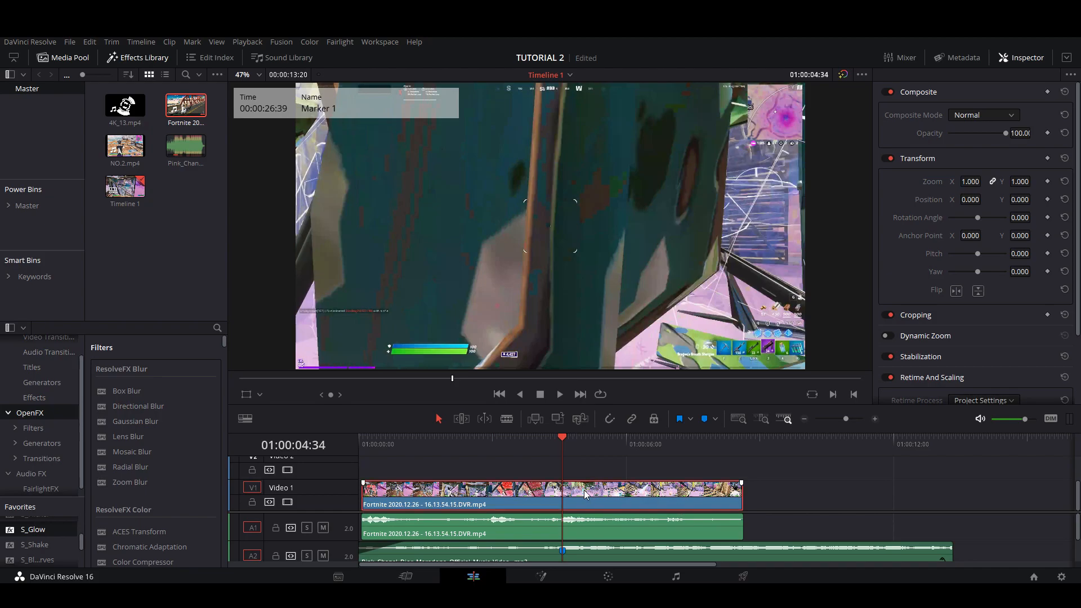
{"action": "mouse_move", "coordinate": [588, 500]}
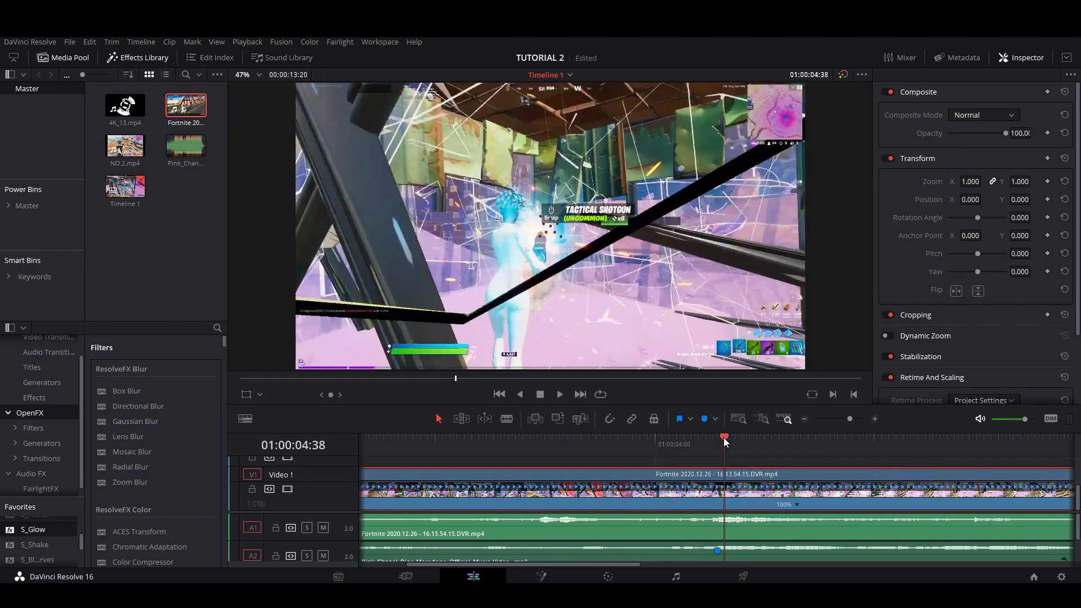
{"action": "mouse_move", "coordinate": [799, 506]}
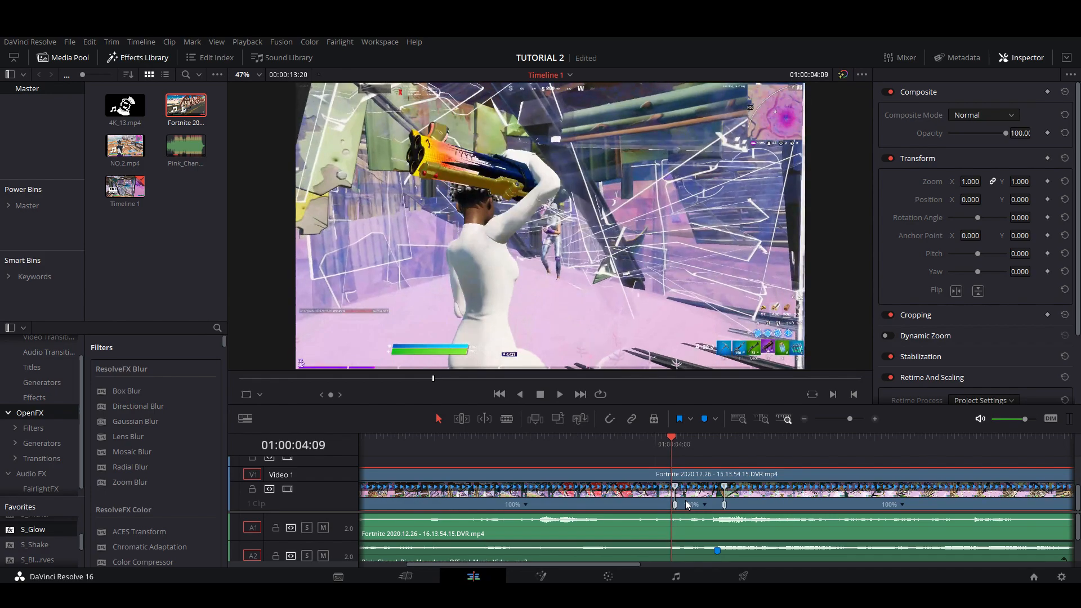
- Add speed points on the retime bar and set one section of the Fortnite clip to 200%
{"action": "right_click", "coordinate": [686, 504]}
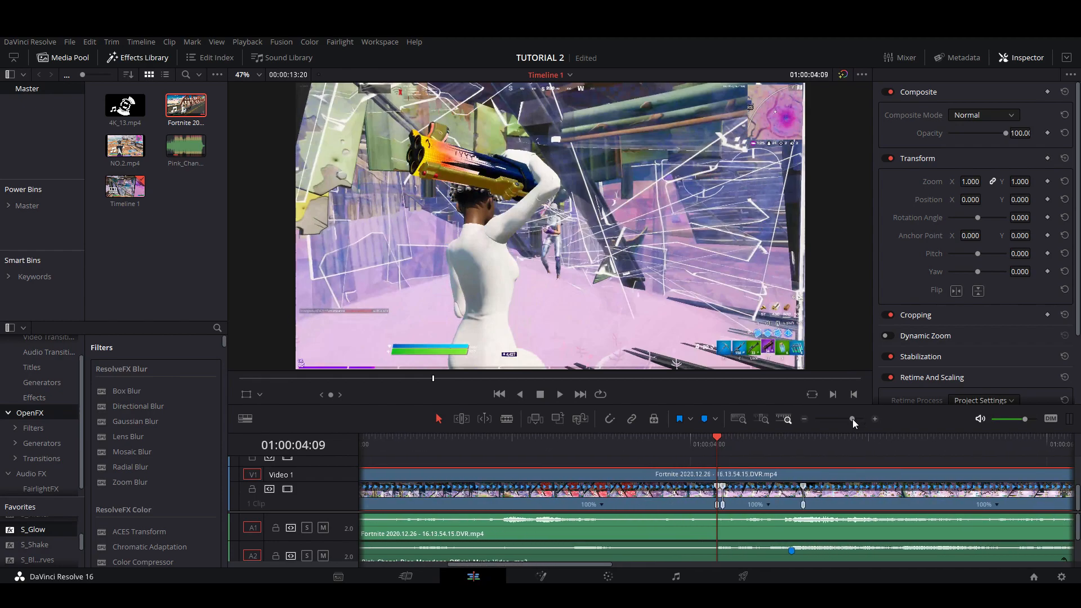
{"action": "left_click", "coordinate": [804, 437]}
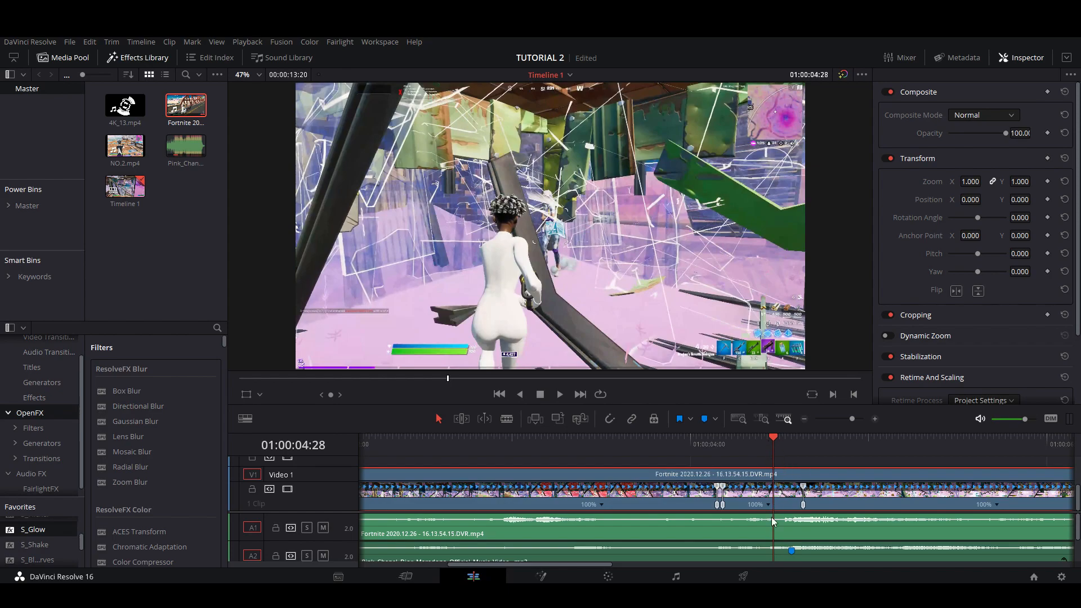
{"action": "left_click_drag", "start_coordinate": [834, 419], "coordinate": [855, 419]}
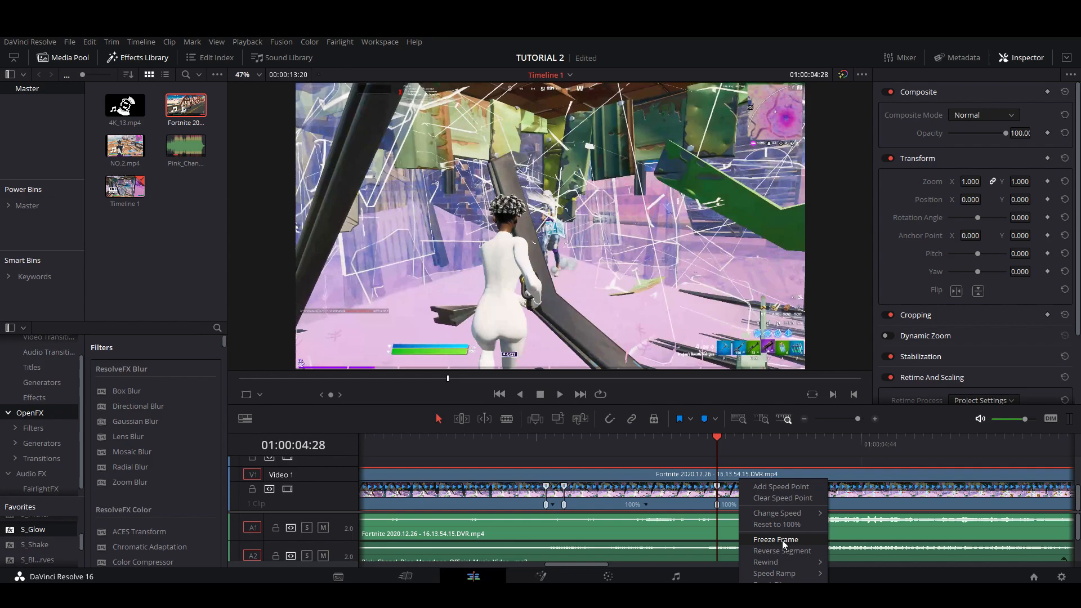
{"action": "left_click", "coordinate": [775, 539]}
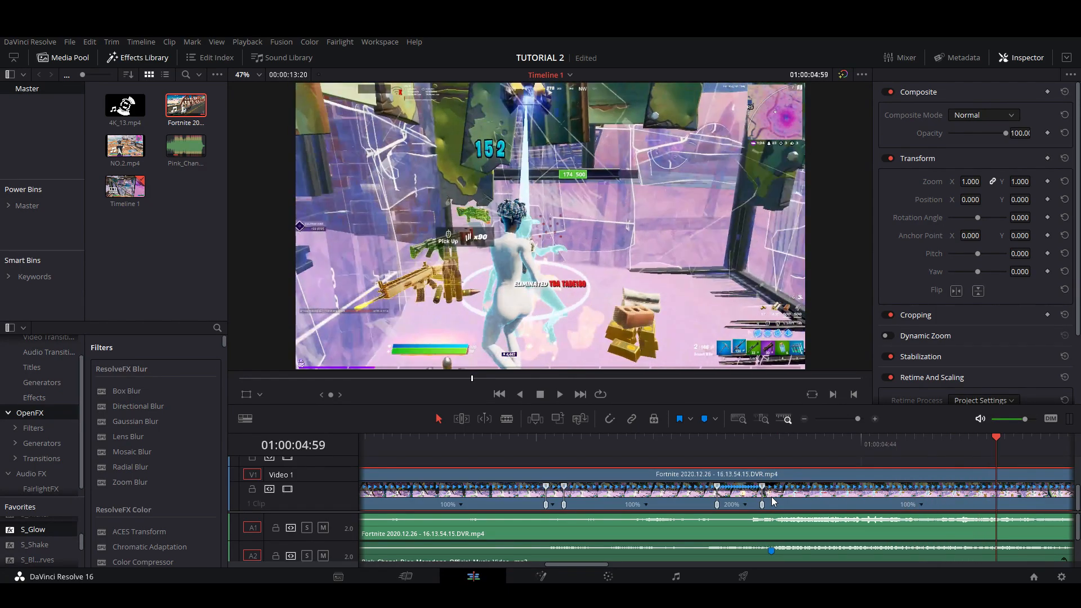
- Change two retimed sections to 25% and 50% and set Retime Process to Optical Flow
{"action": "right_click", "coordinate": [773, 501]}
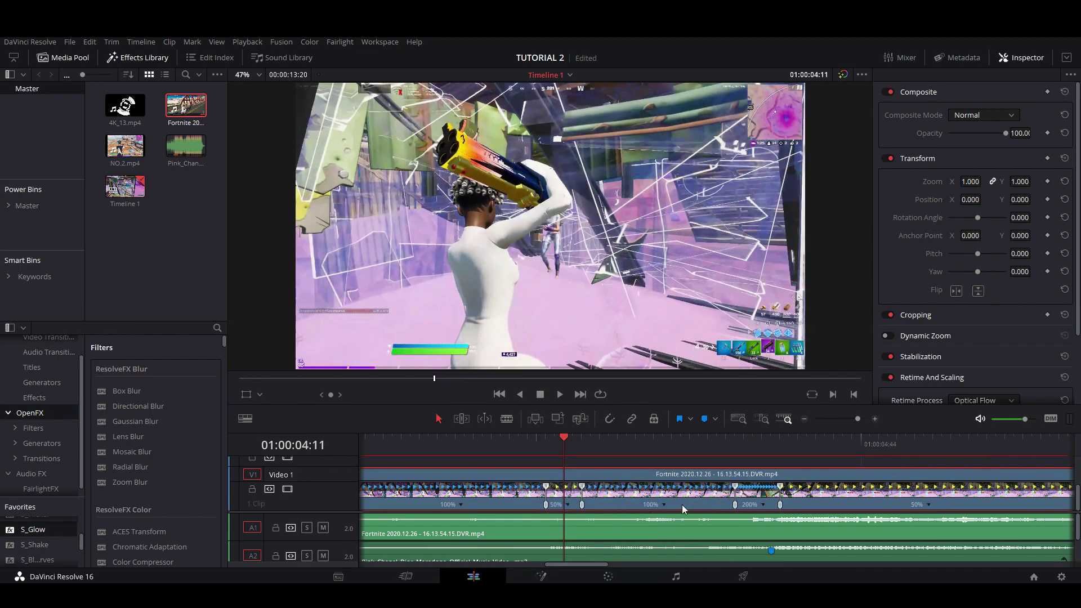
{"action": "right_click", "coordinate": [684, 509]}
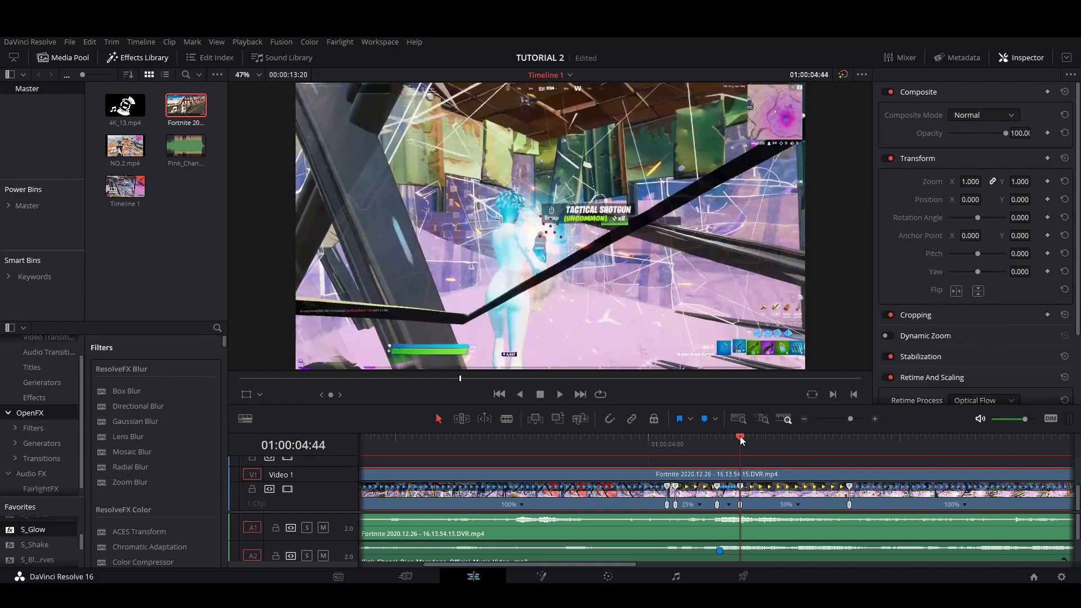
- Review the slowed section and blade the Fortnite clip around it
{"action": "left_click_drag", "start_coordinate": [850, 419], "coordinate": [852, 419]}
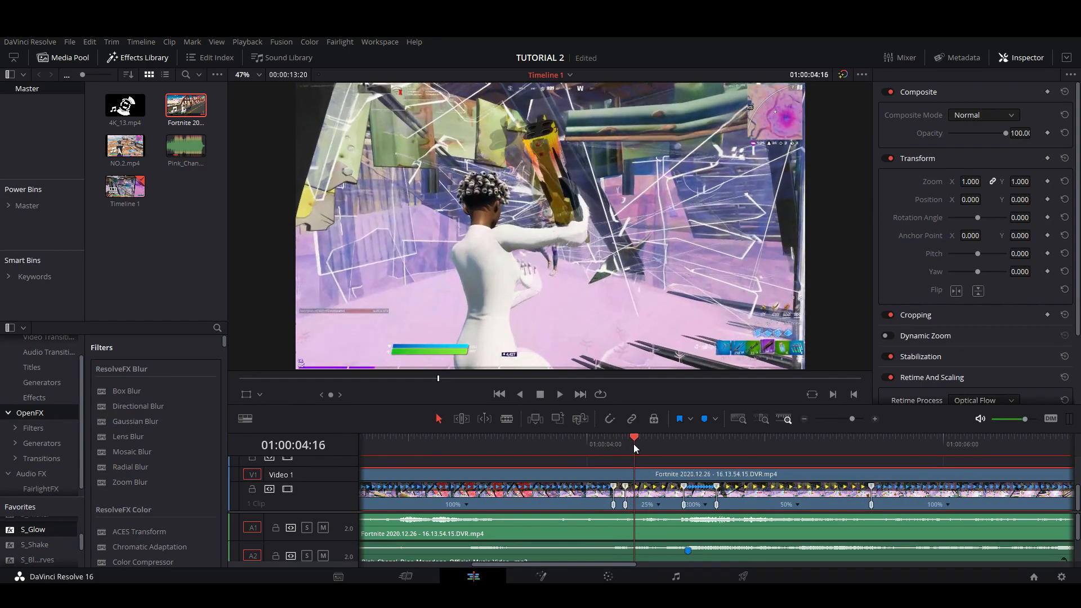
{"action": "left_click", "coordinate": [716, 448]}
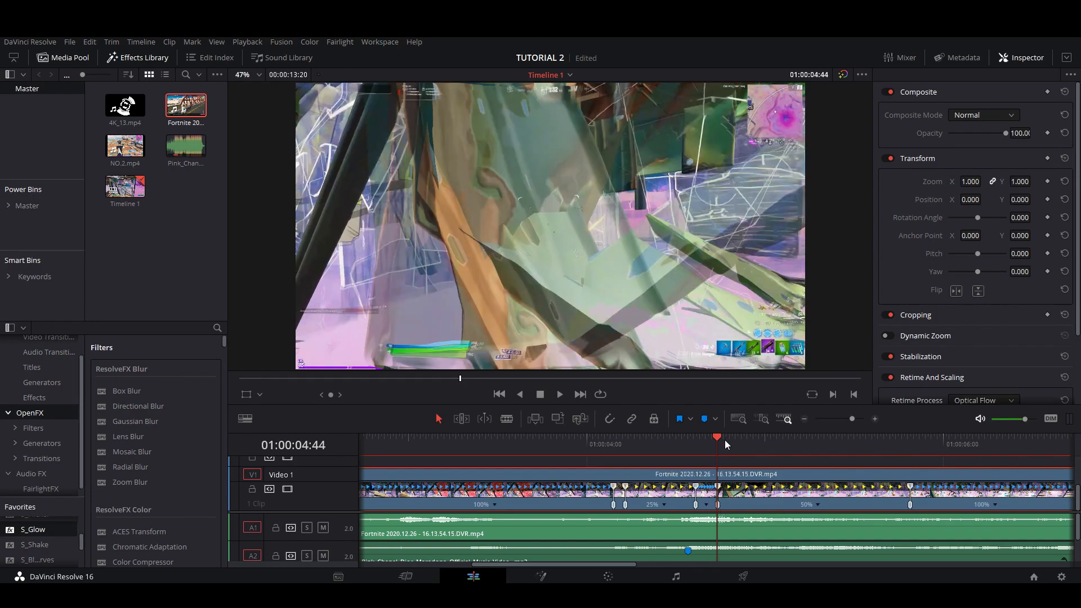
{"action": "left_click_drag", "start_coordinate": [717, 437], "coordinate": [743, 436]}
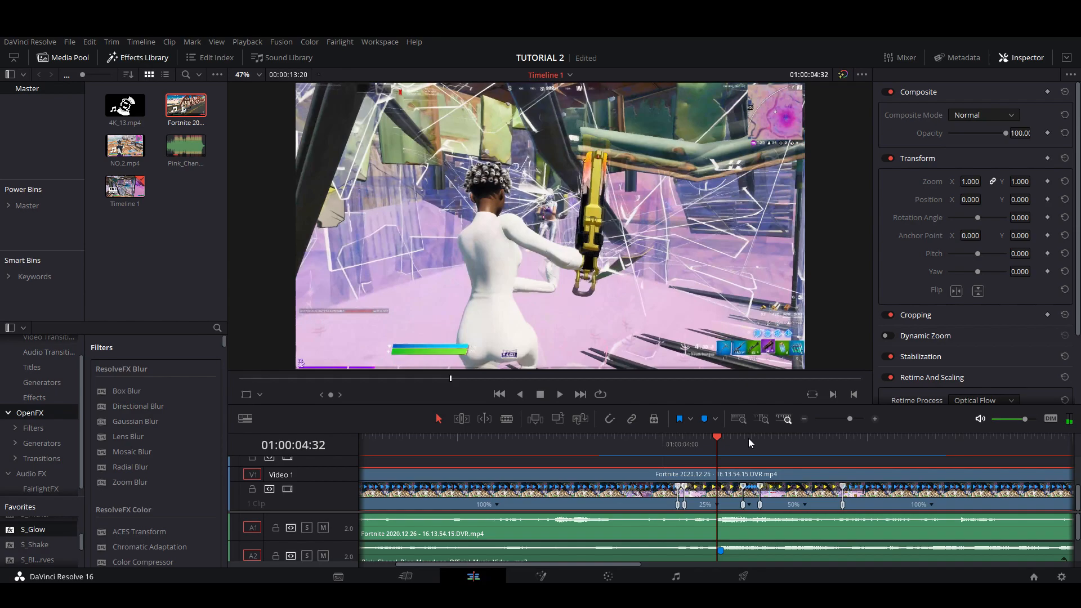
- Copy the split-off piece onto Video 2 above the original footage
{"action": "left_click", "coordinate": [665, 437]}
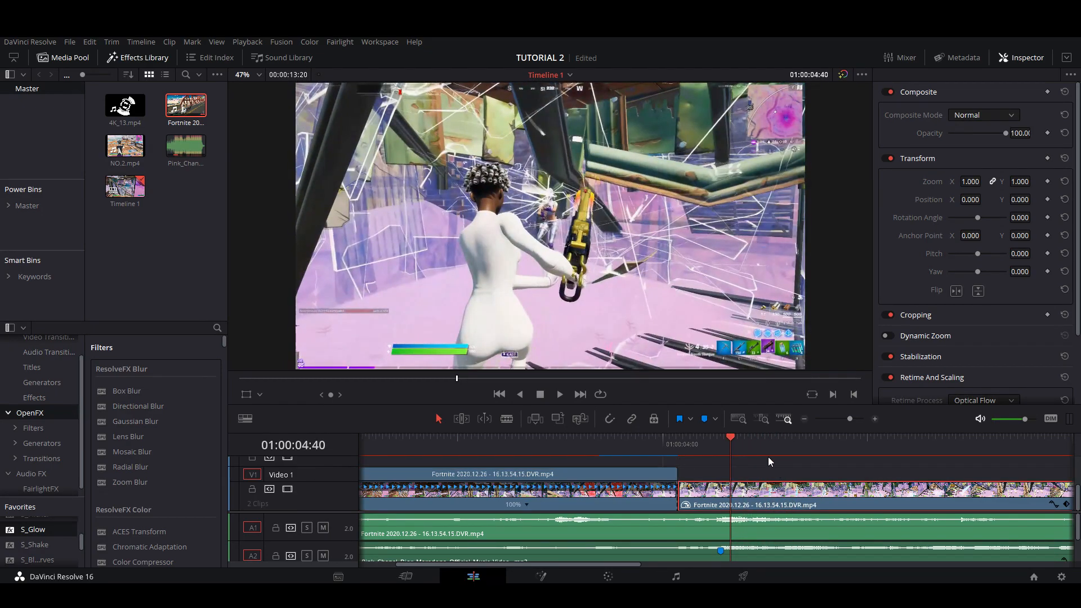
{"action": "left_click", "coordinate": [825, 444]}
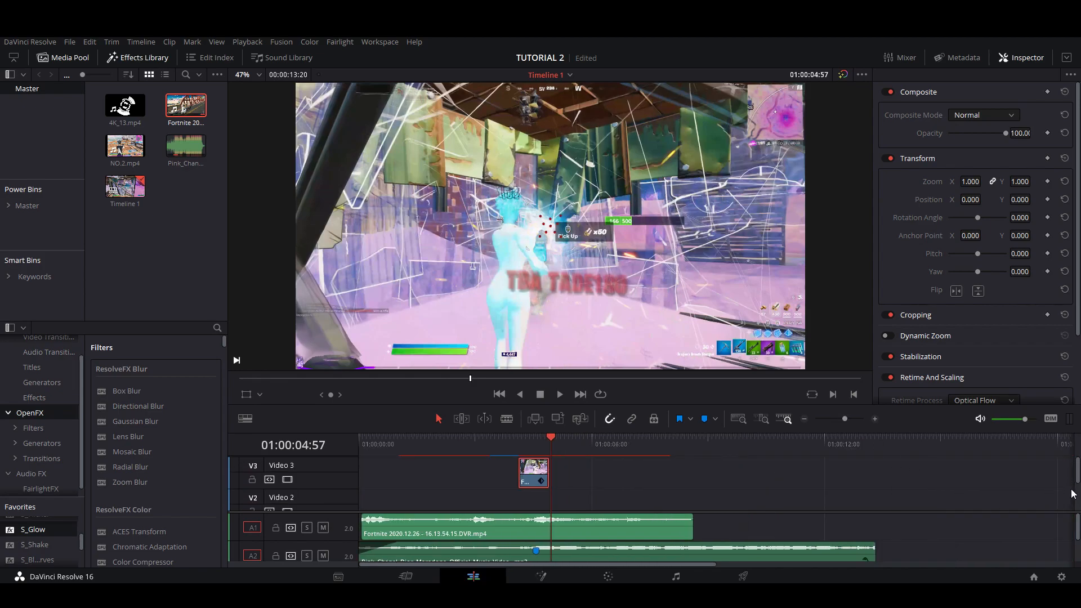
{"action": "left_click_drag", "start_coordinate": [845, 419], "coordinate": [846, 419]}
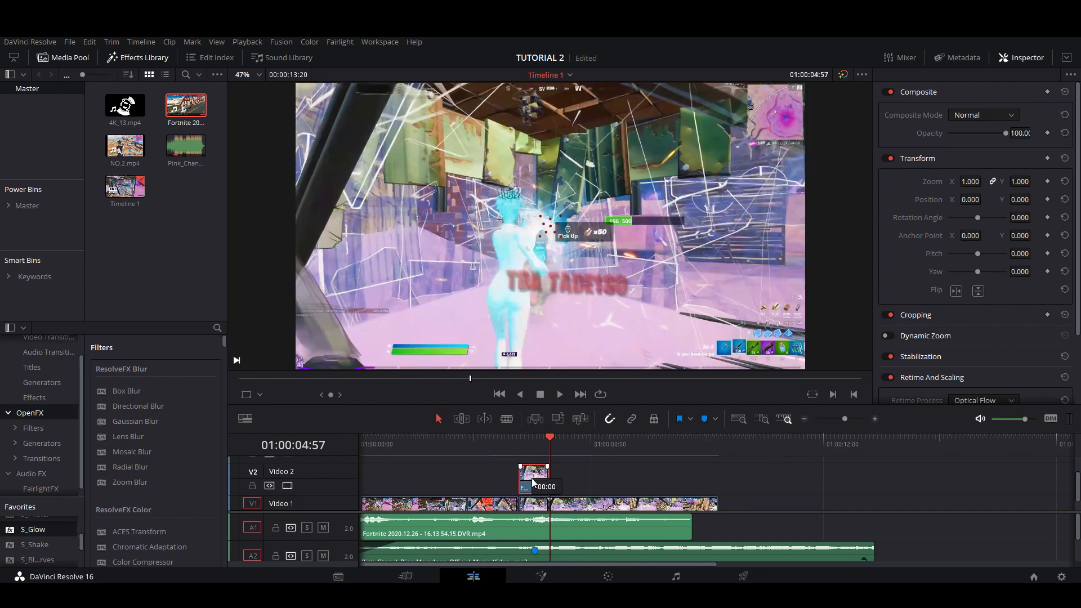
- Select the short Video 2 clip and switch to the Color page for grading
{"action": "left_click", "coordinate": [403, 444]}
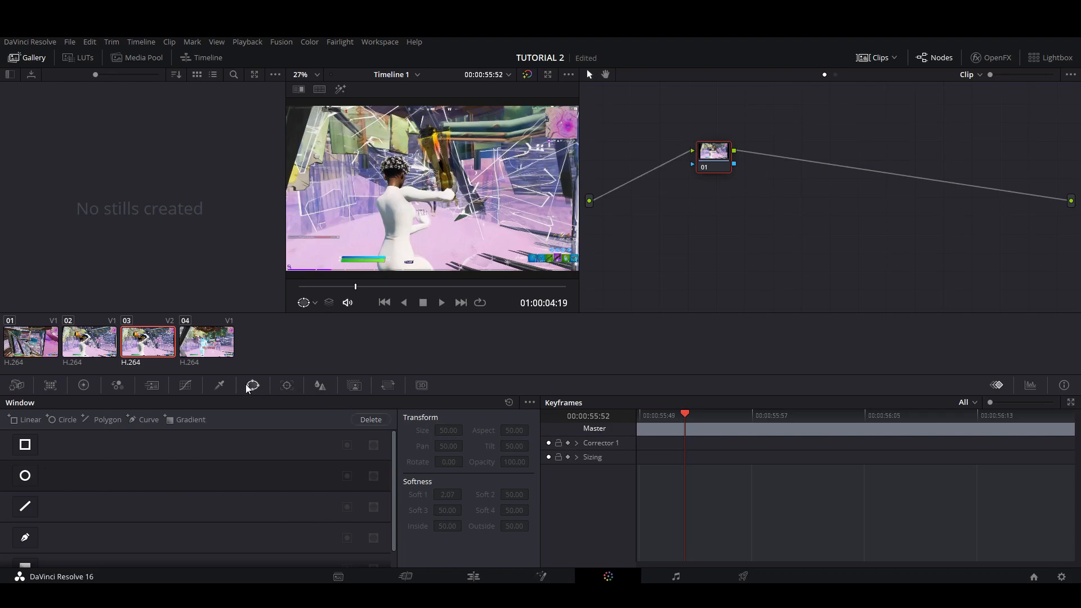
{"action": "mouse_move", "coordinate": [252, 386]}
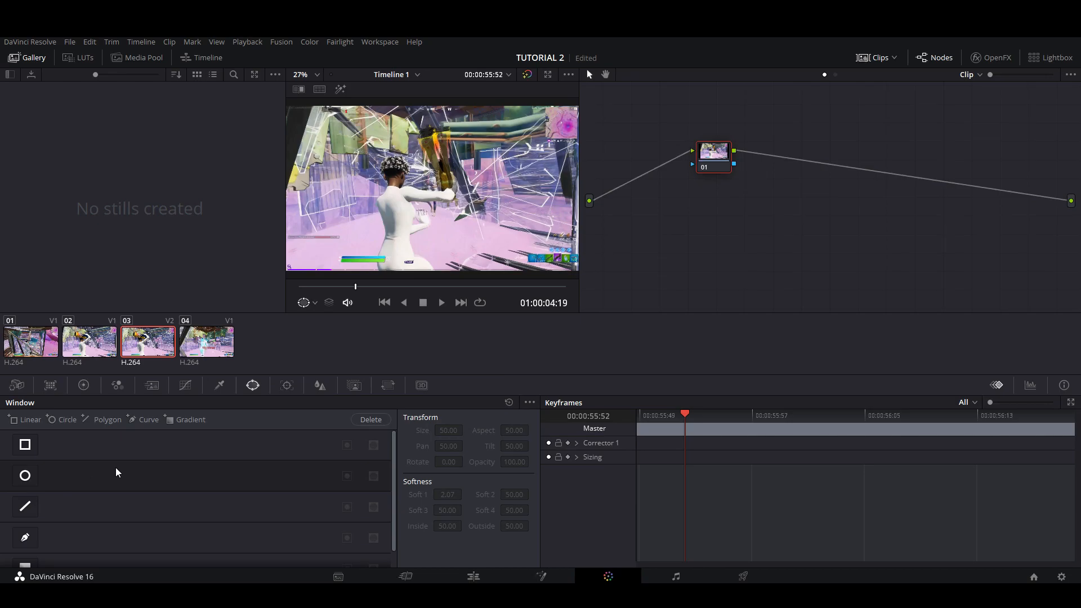
- Add a Circle window on the node and reshape it into a narrow oval around the character's body
{"action": "left_click", "coordinate": [25, 475]}
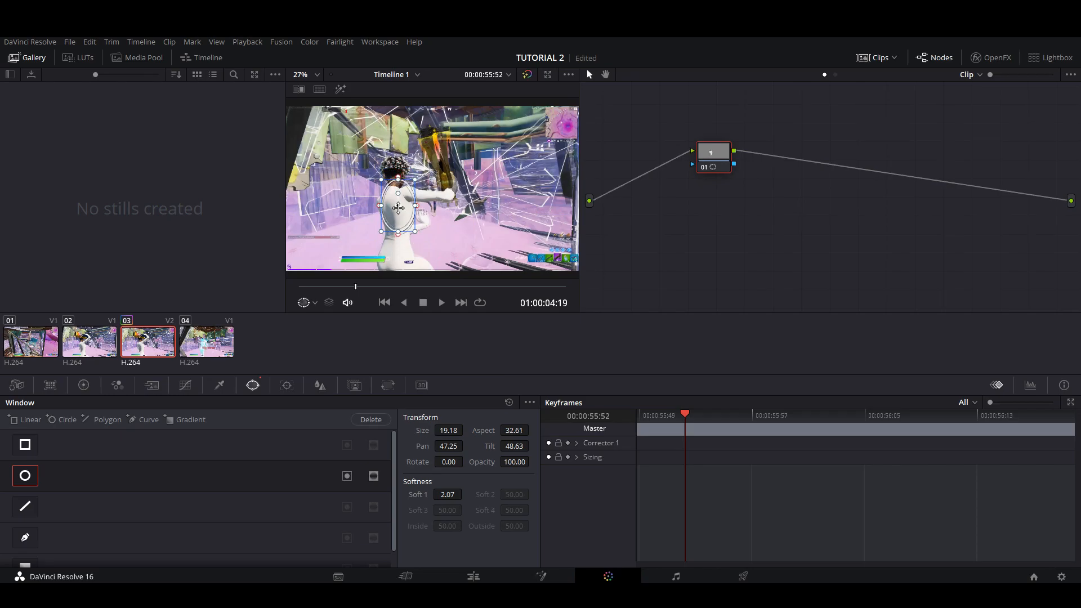
{"action": "left_click_drag", "start_coordinate": [397, 214], "coordinate": [397, 224]}
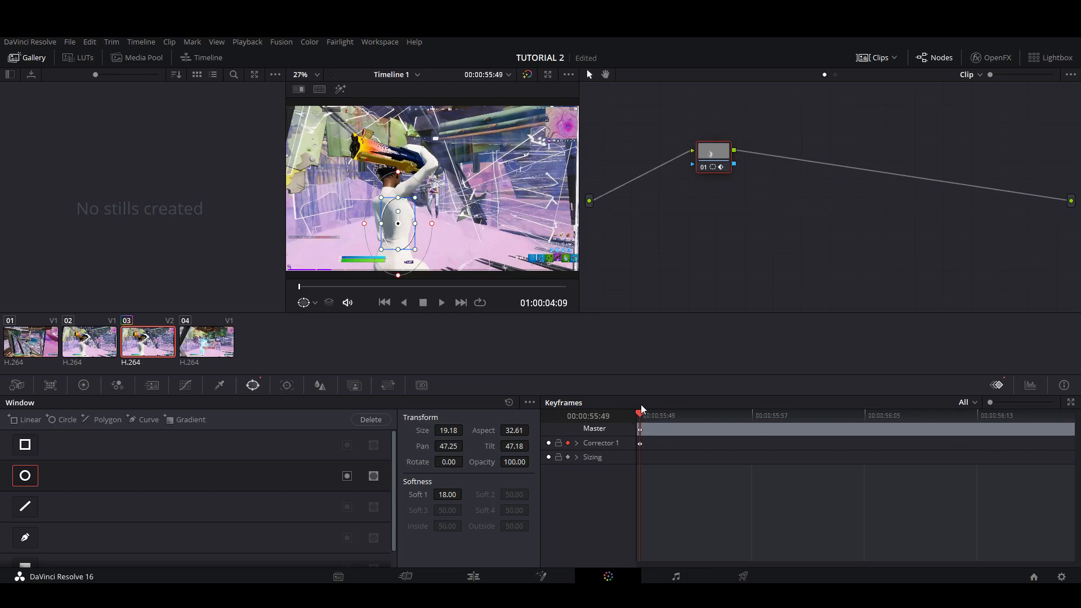
{"action": "mouse_move", "coordinate": [646, 419]}
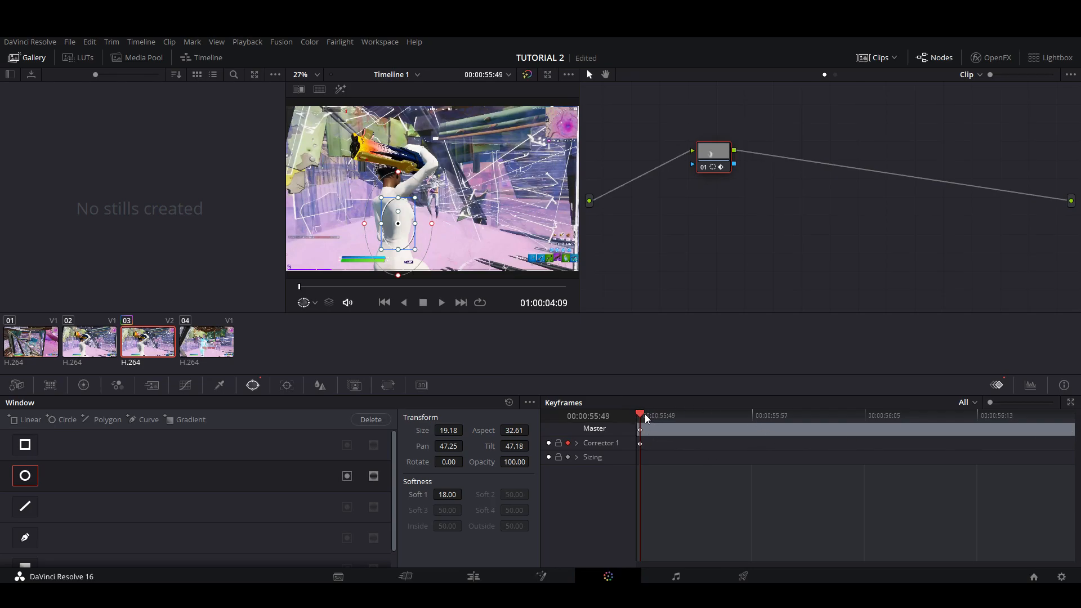
{"action": "mouse_move", "coordinate": [725, 419]}
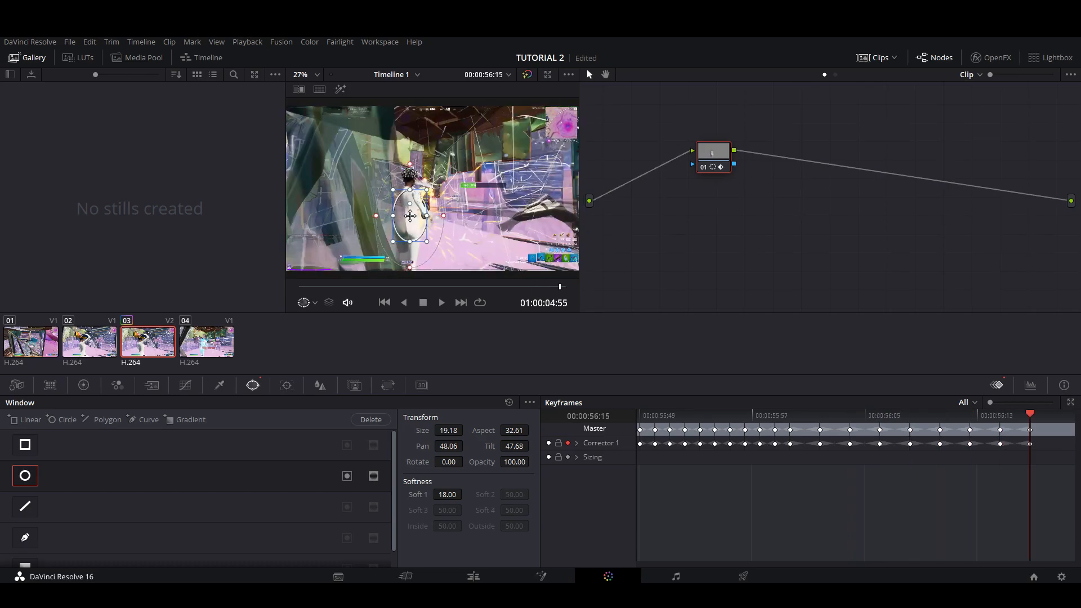
- Raise Soft 1 to 18 and track the oval window forward through the whole clip
{"action": "left_click", "coordinate": [206, 342]}
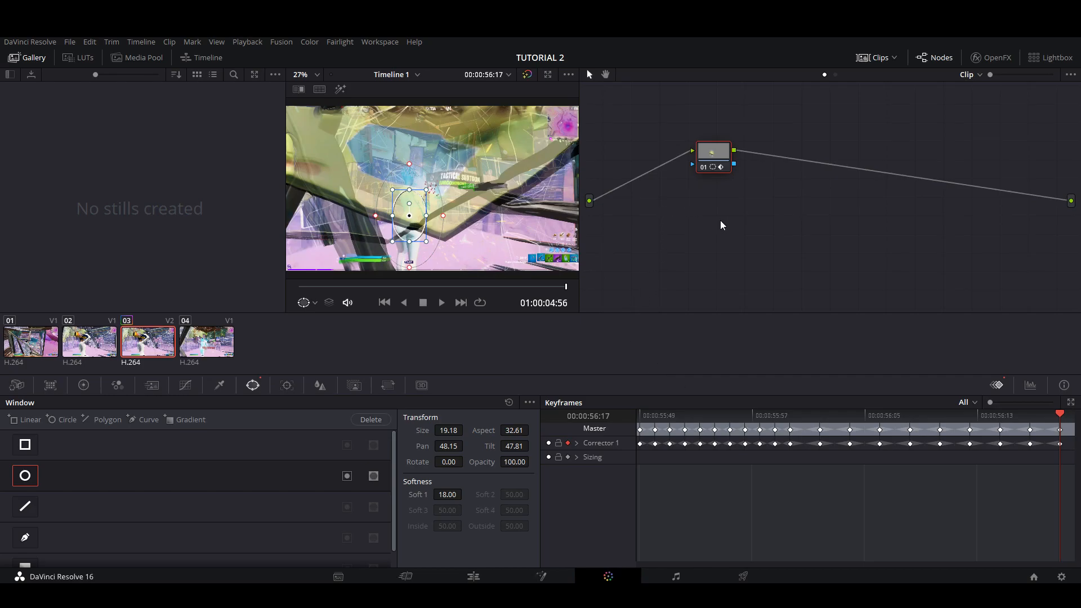
- Add an alpha output in the node editor and return to the Edit page
{"action": "right_click", "coordinate": [723, 226]}
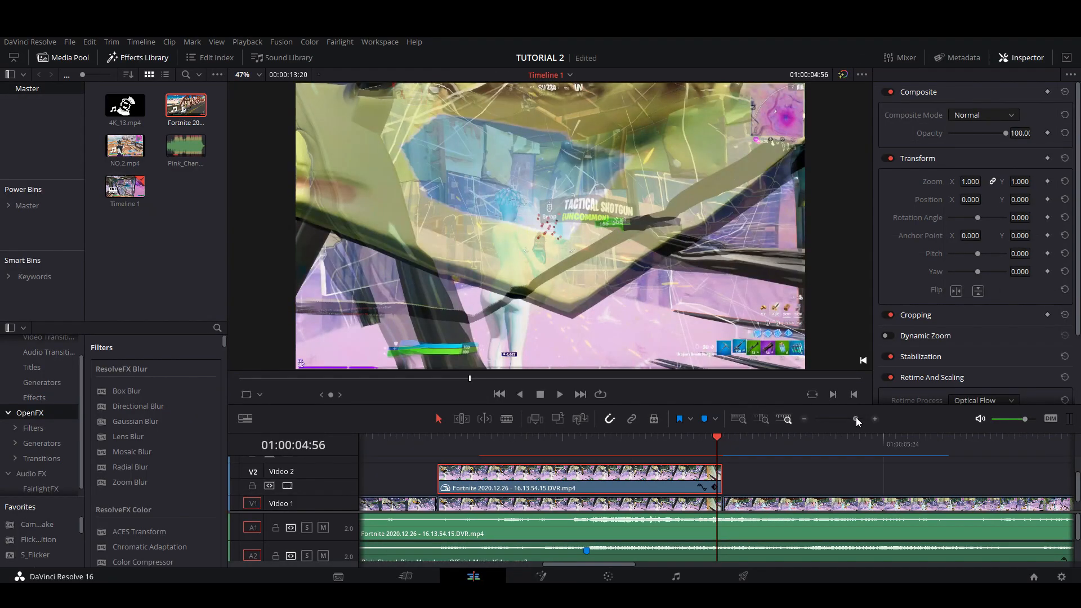
- Shift the tracked Video 2 clip earlier to around the four-second mark, aligned over the footage
{"action": "left_click", "coordinate": [854, 419]}
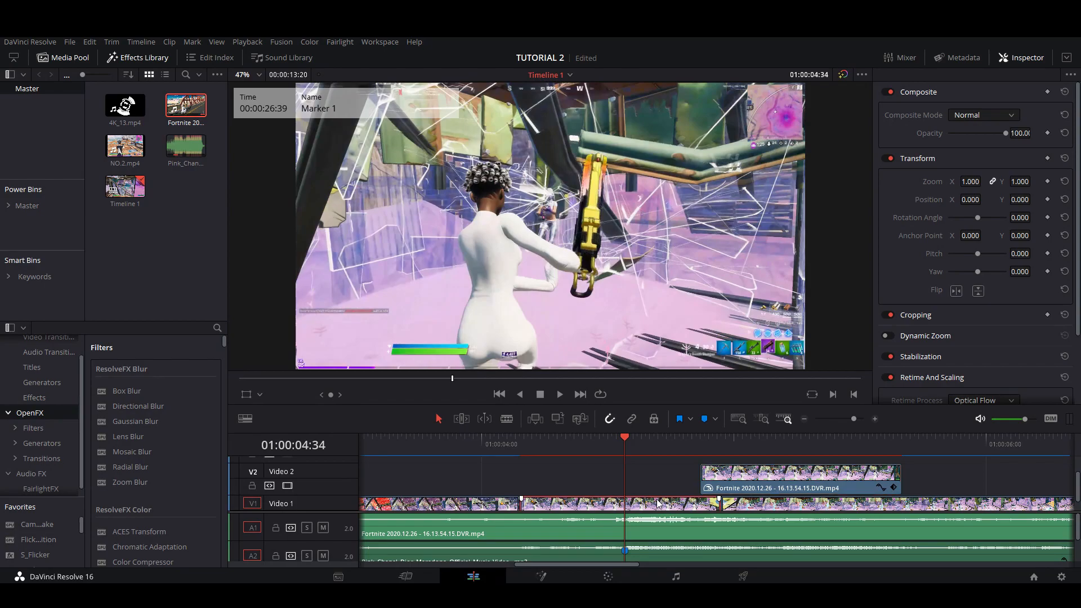
{"action": "left_click", "coordinate": [519, 444]}
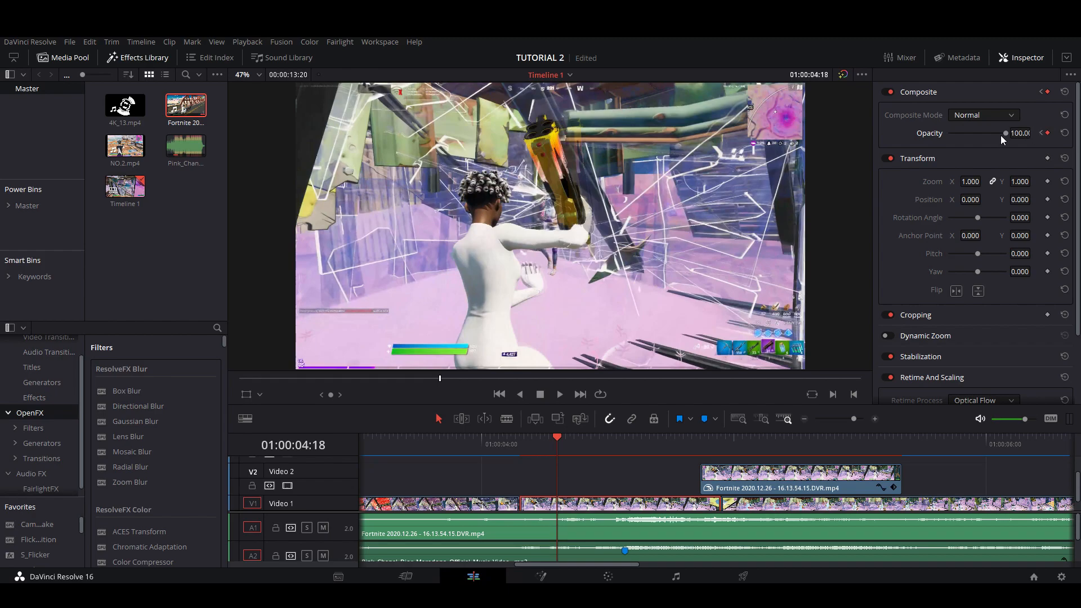
{"action": "left_click_drag", "start_coordinate": [1005, 133], "coordinate": [969, 132]}
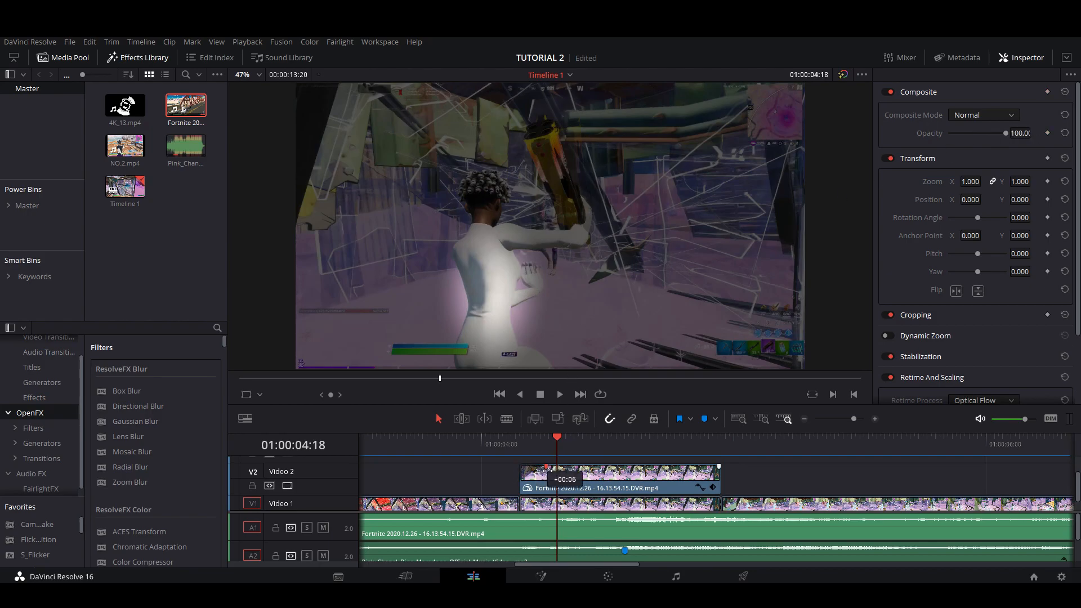
{"action": "left_click", "coordinate": [519, 445]}
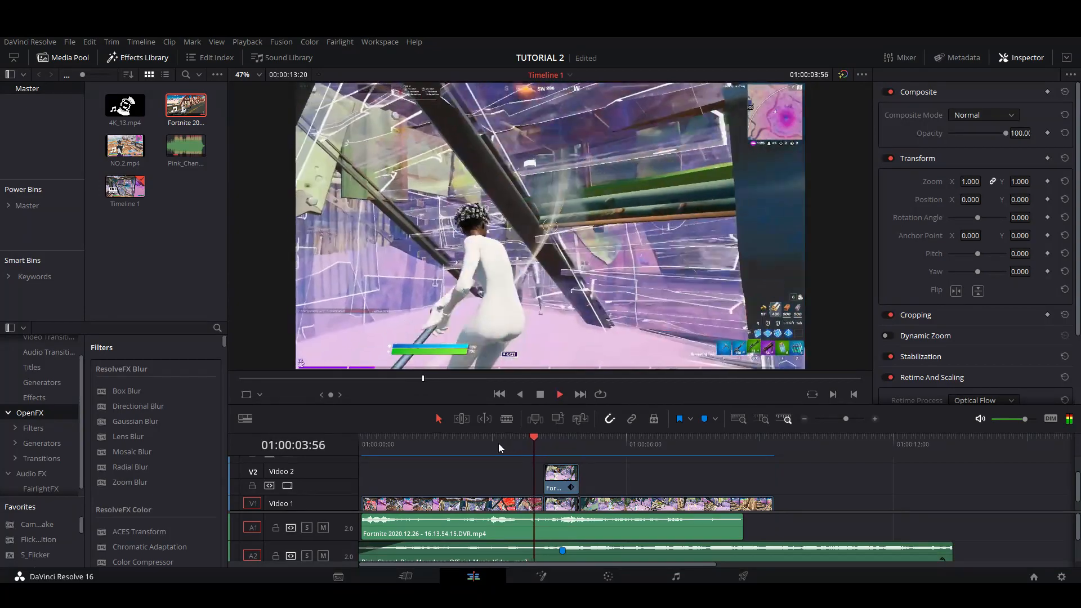
- Apply the S_Glow effect to the Video 2 overlay clip and show its OpenFX settings
{"action": "left_click", "coordinate": [516, 445]}
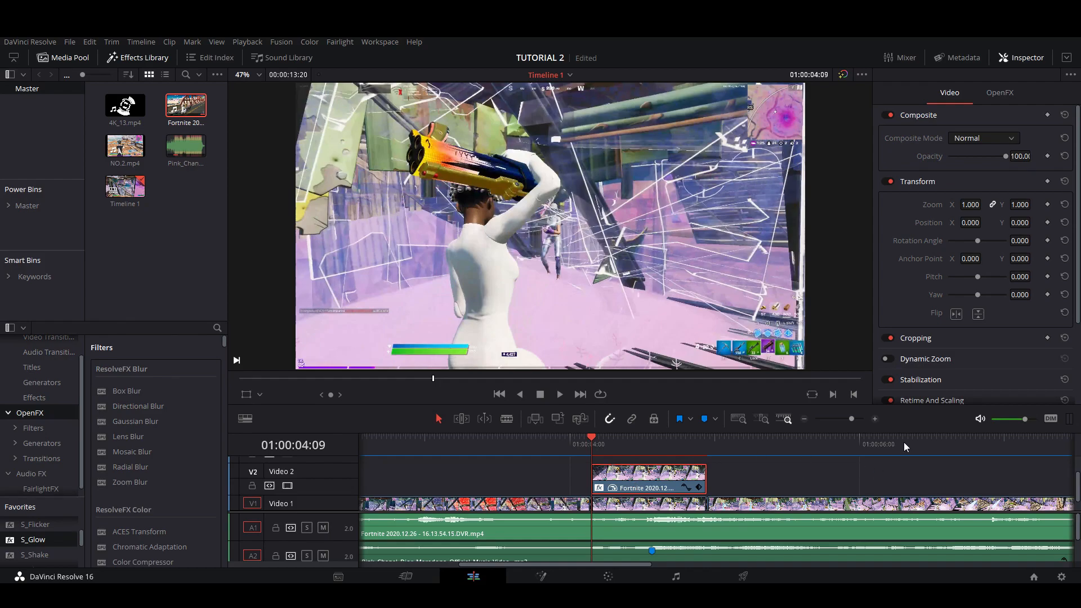
{"action": "left_click", "coordinate": [649, 481]}
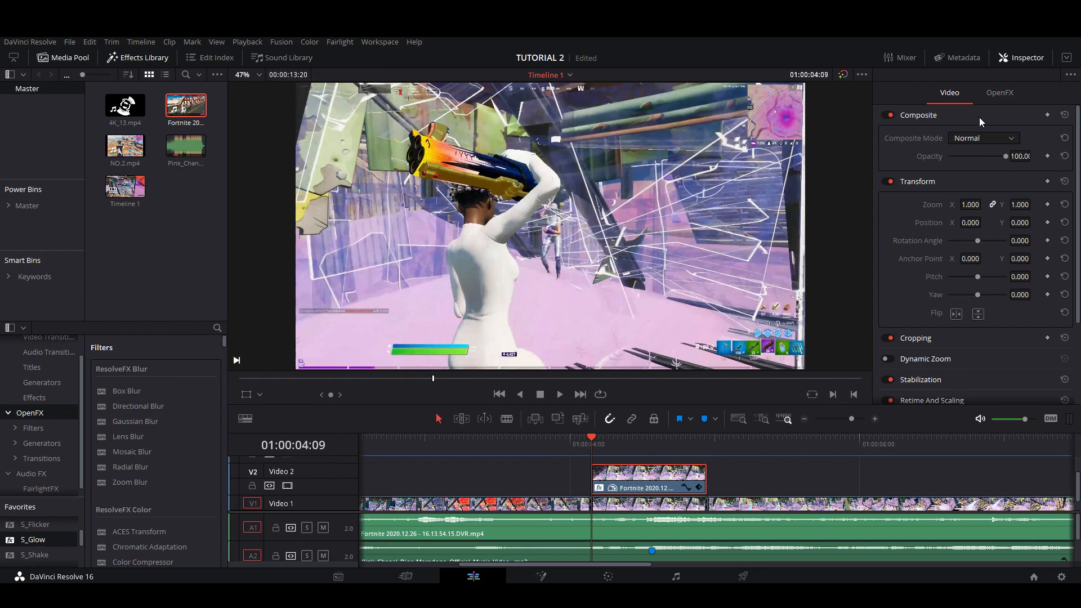
{"action": "left_click", "coordinate": [1000, 93]}
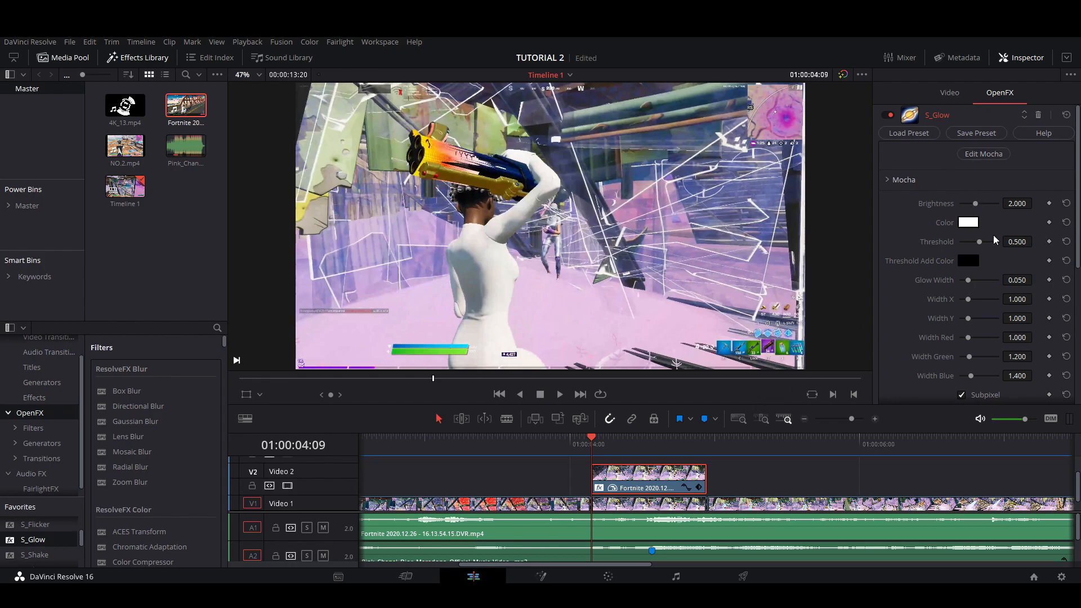
- Change the S_Glow colour from white to pure green (#00ff00)
{"action": "left_click", "coordinate": [969, 222]}
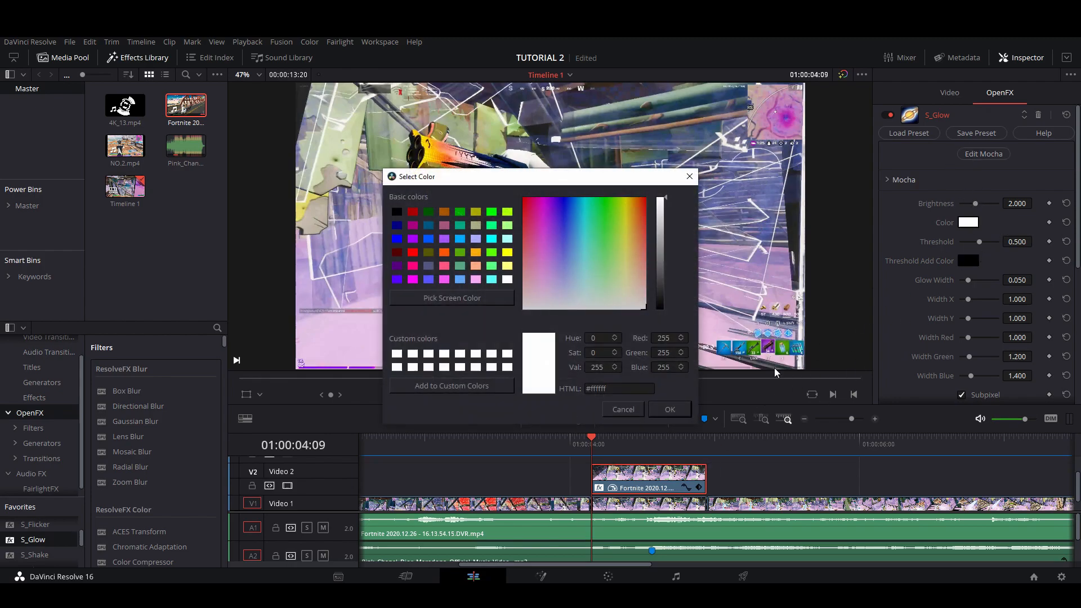
{"action": "left_click", "coordinate": [491, 212]}
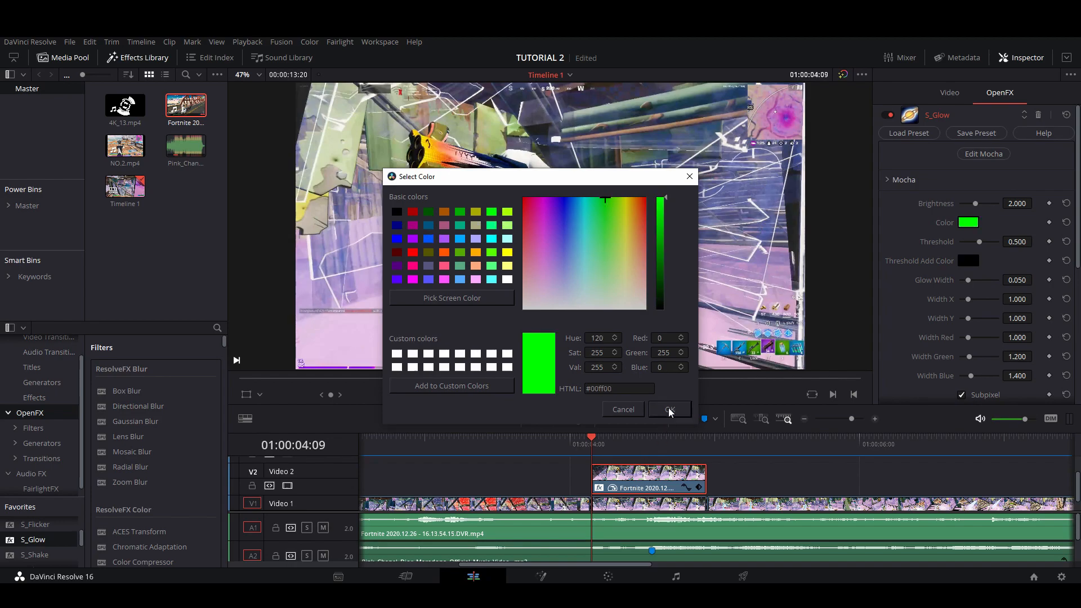
{"action": "left_click", "coordinate": [669, 410]}
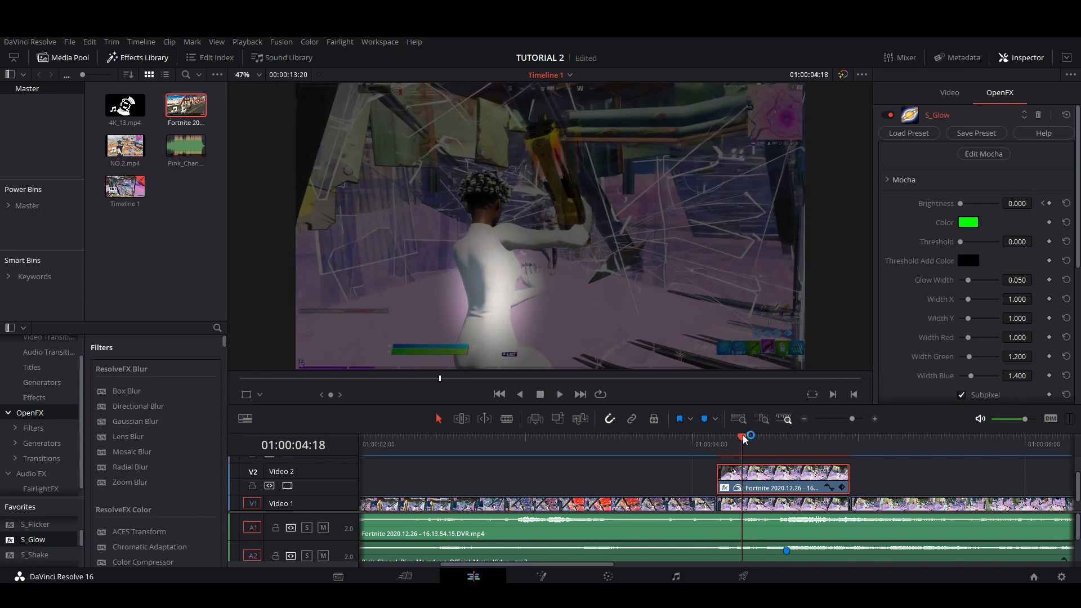
- Keyframe the glow brightness at an earlier frame and raise the threshold to about 0.137
{"action": "left_click", "coordinate": [950, 93]}
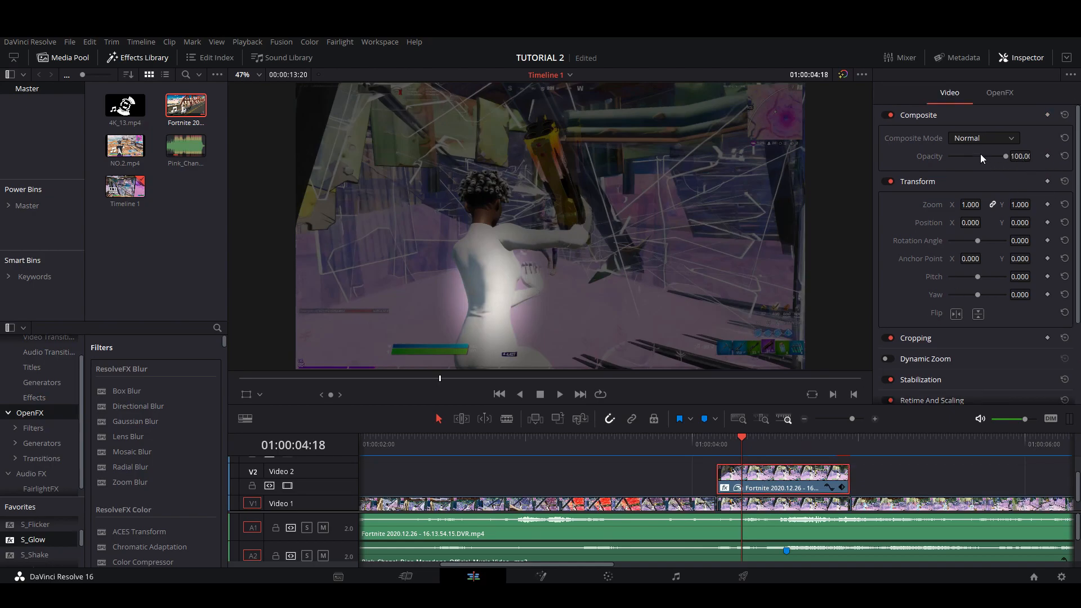
{"action": "left_click", "coordinate": [1000, 92]}
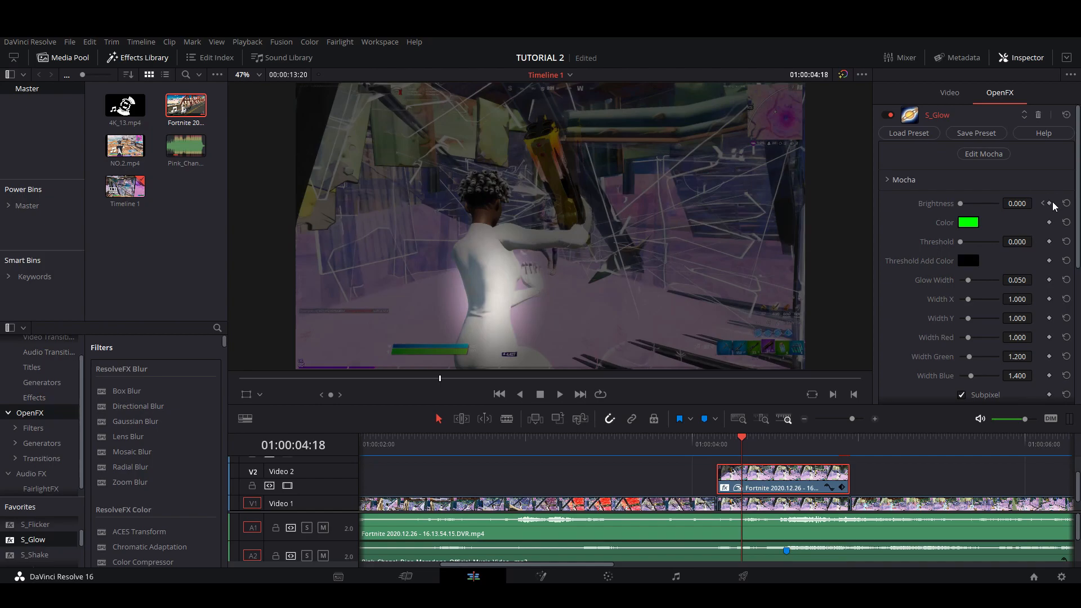
{"action": "left_click_drag", "start_coordinate": [961, 203], "coordinate": [1034, 203]}
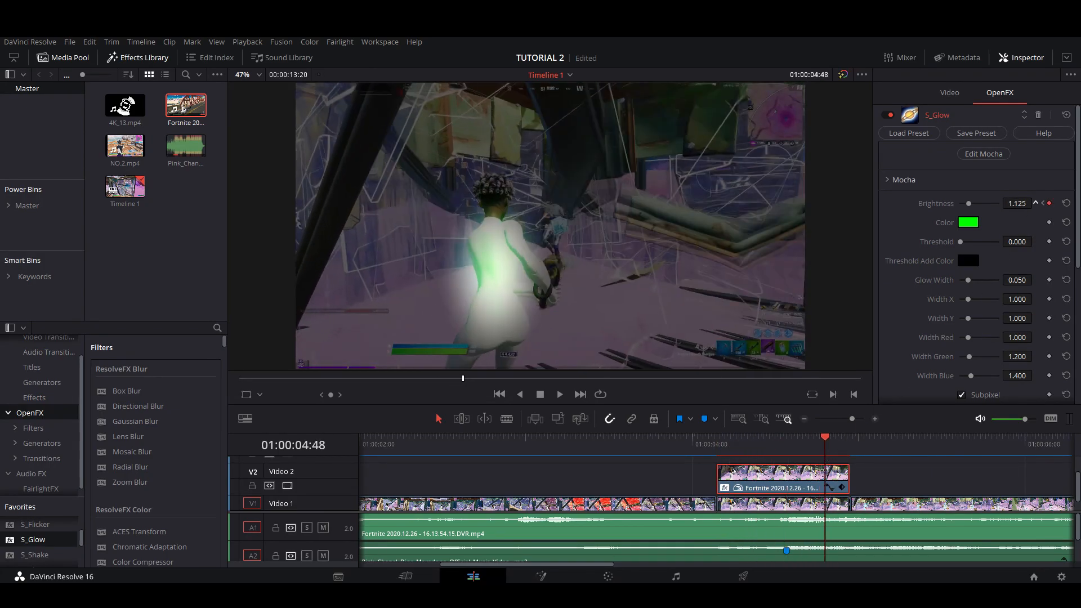
{"action": "left_click_drag", "start_coordinate": [969, 203], "coordinate": [972, 203]}
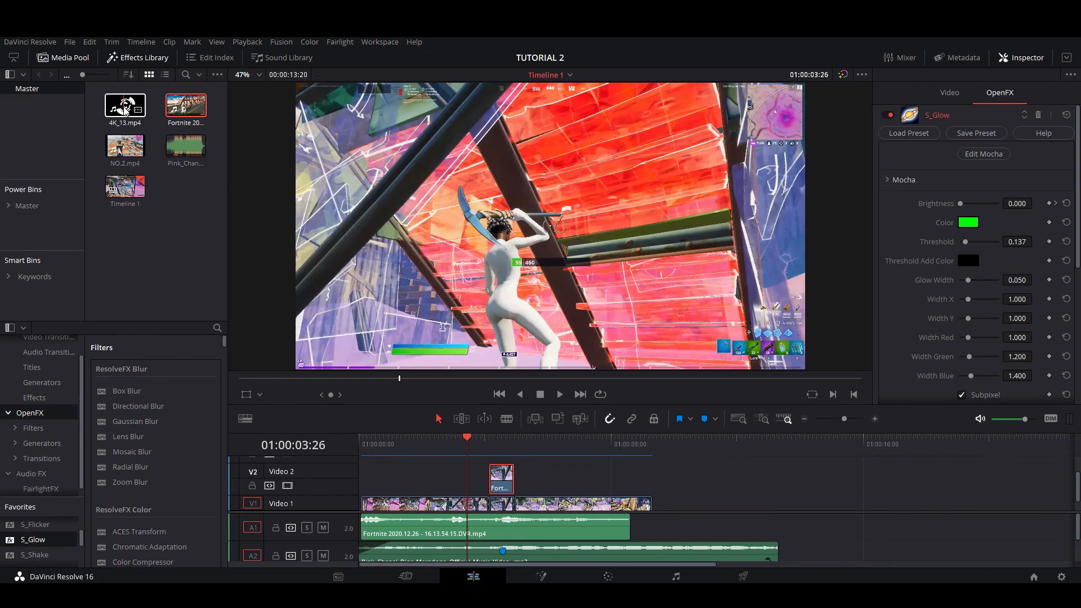
- Place 4K_13.mp4 on Video 4 above the gameplay with Composite Mode set to Add
{"action": "left_click_drag", "start_coordinate": [125, 107], "coordinate": [706, 442]}
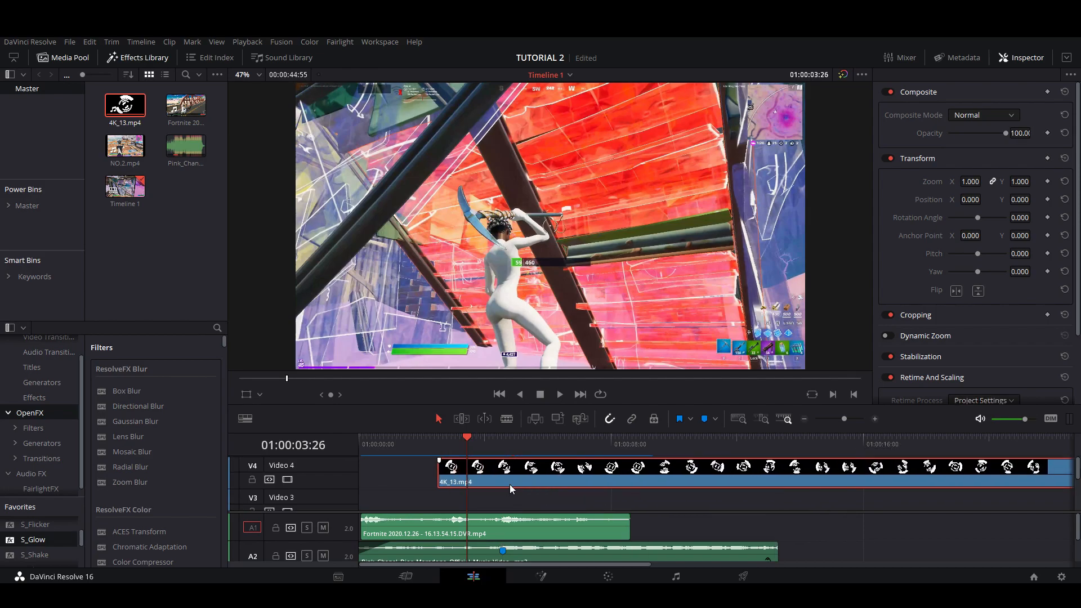
{"action": "right_click", "coordinate": [612, 482]}
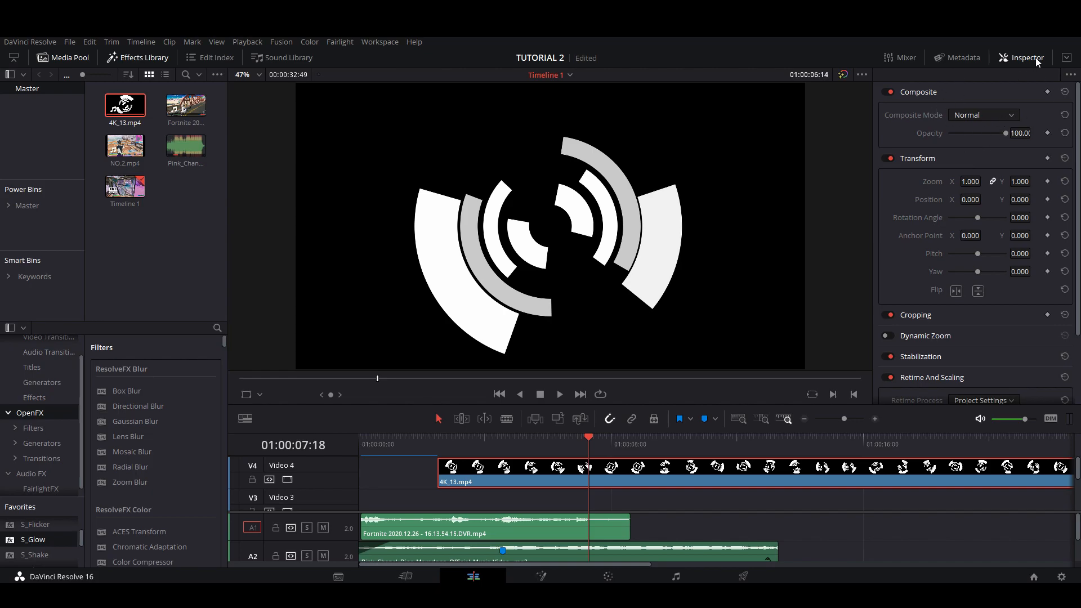
{"action": "left_click", "coordinate": [983, 115]}
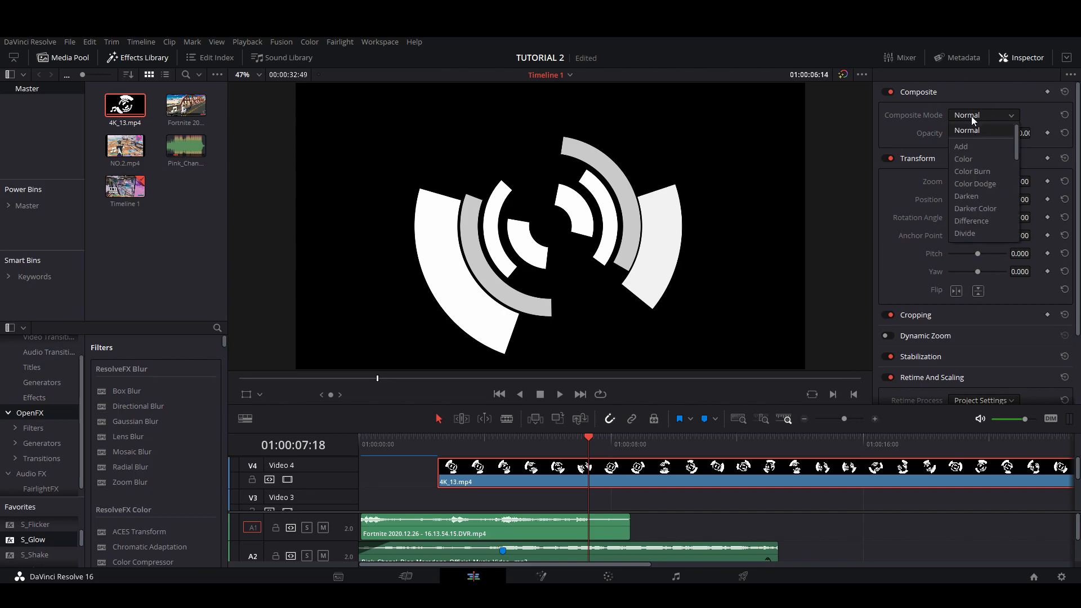
{"action": "left_click", "coordinate": [961, 147]}
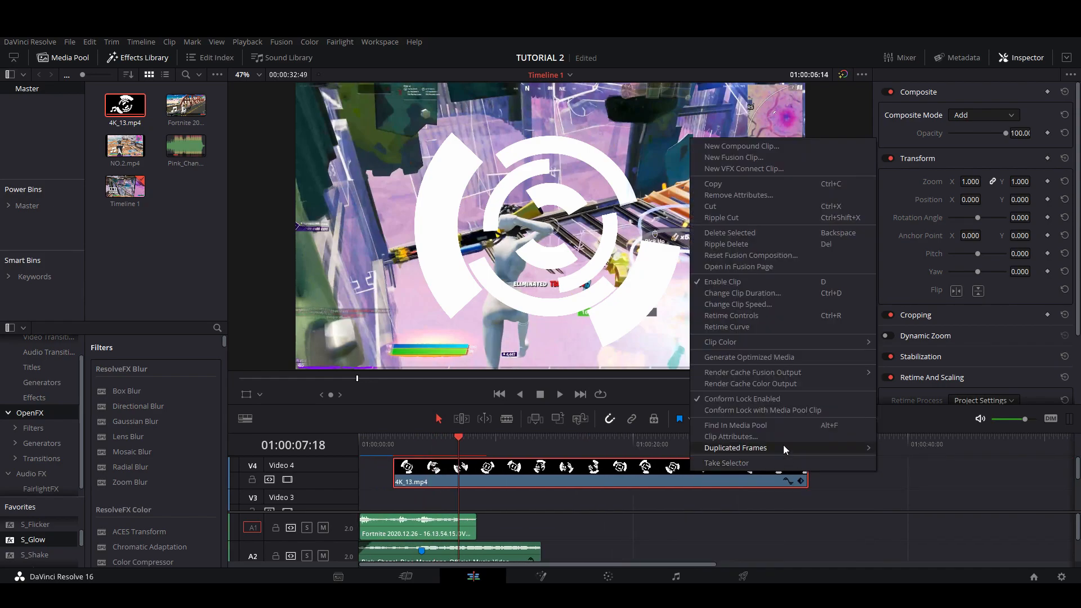
- Retime the crosshair clip to 200% speed and preview a later frame
{"action": "left_click", "coordinate": [737, 304]}
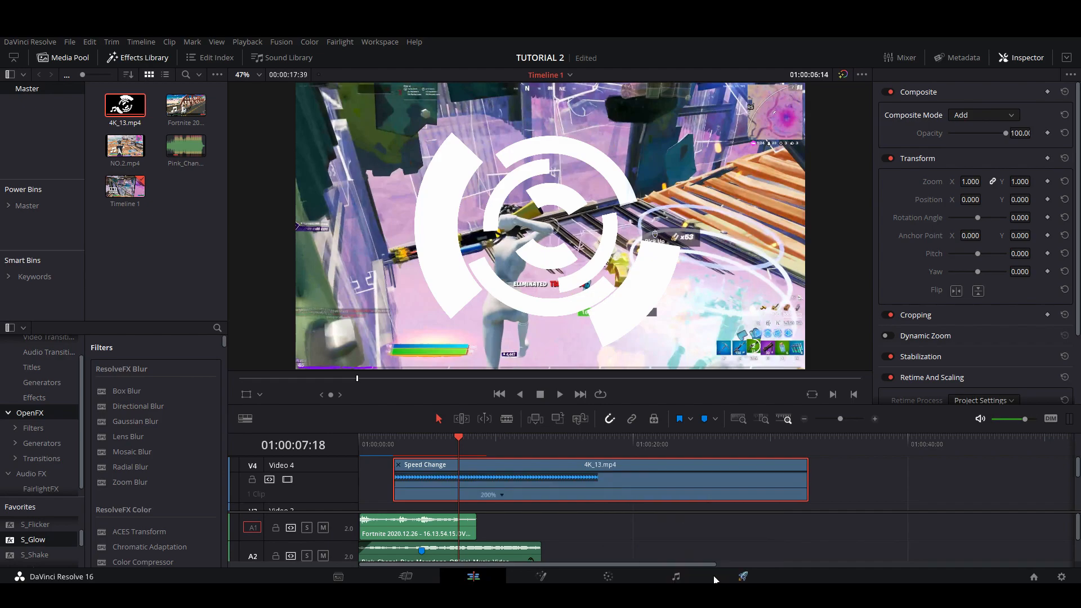
{"action": "left_click", "coordinate": [477, 437]}
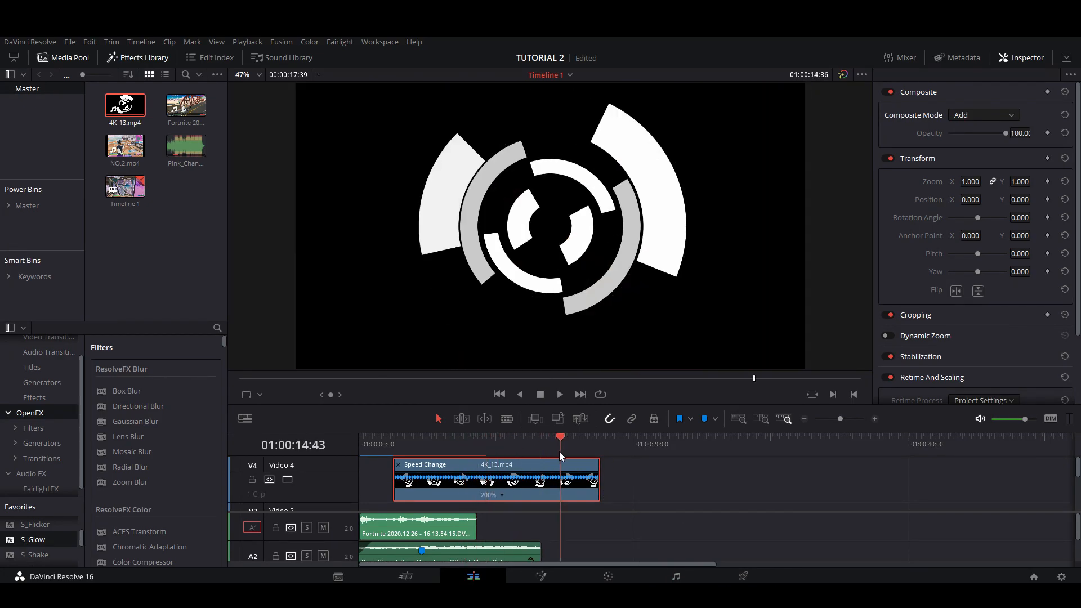
{"action": "left_click", "coordinate": [542, 442]}
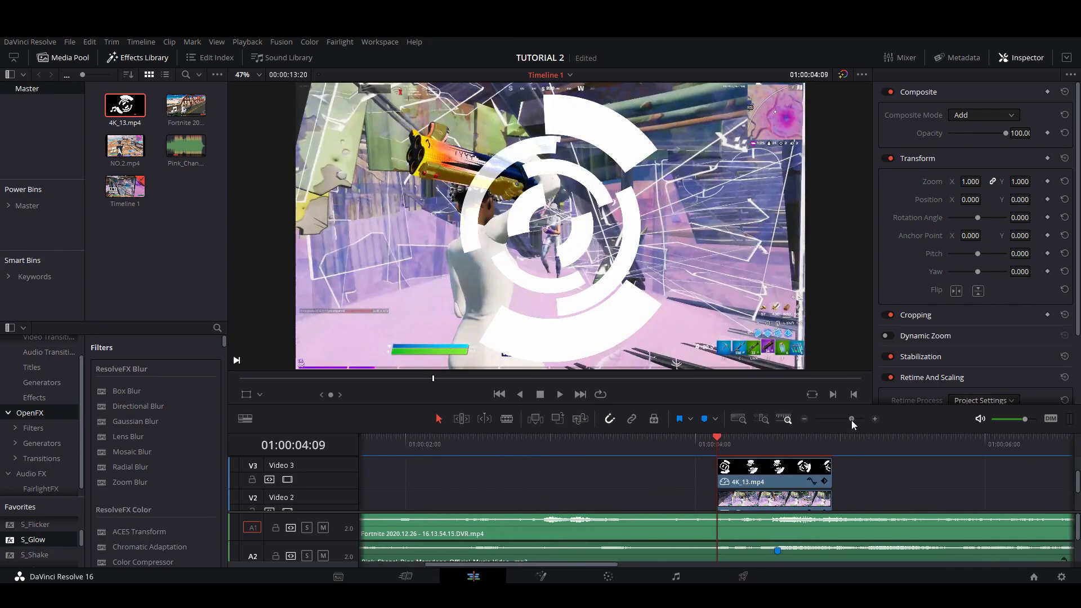
- Enlarge the timeline view around the crosshair clip on Video 3
{"action": "left_click_drag", "start_coordinate": [851, 418], "coordinate": [835, 419]}
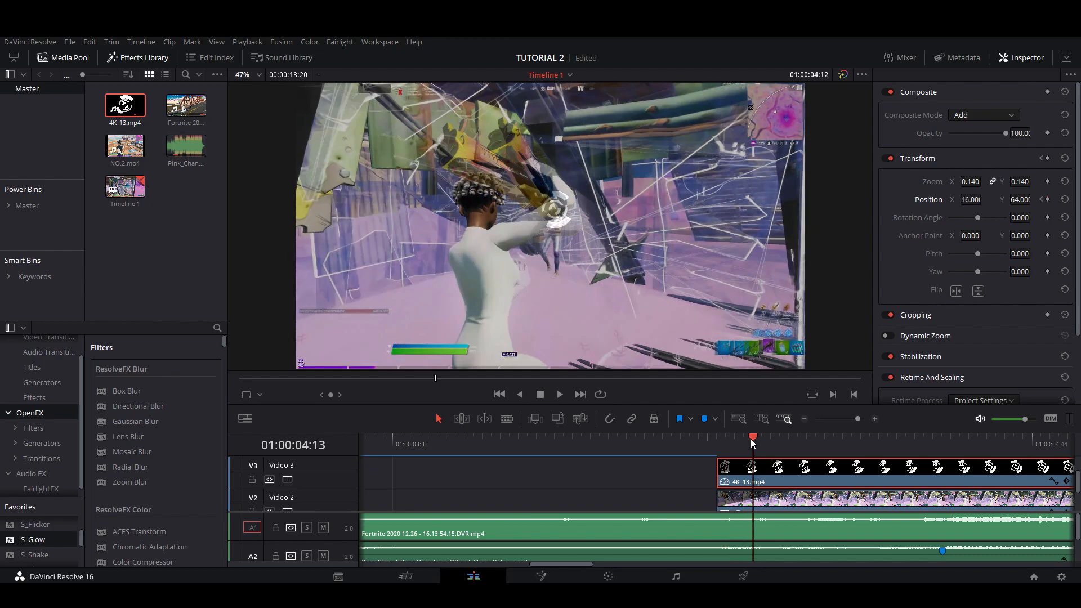
- Step to later frames and keyframe the crosshair position back onto the character's head (about 19, 104)
{"action": "left_click", "coordinate": [932, 437]}
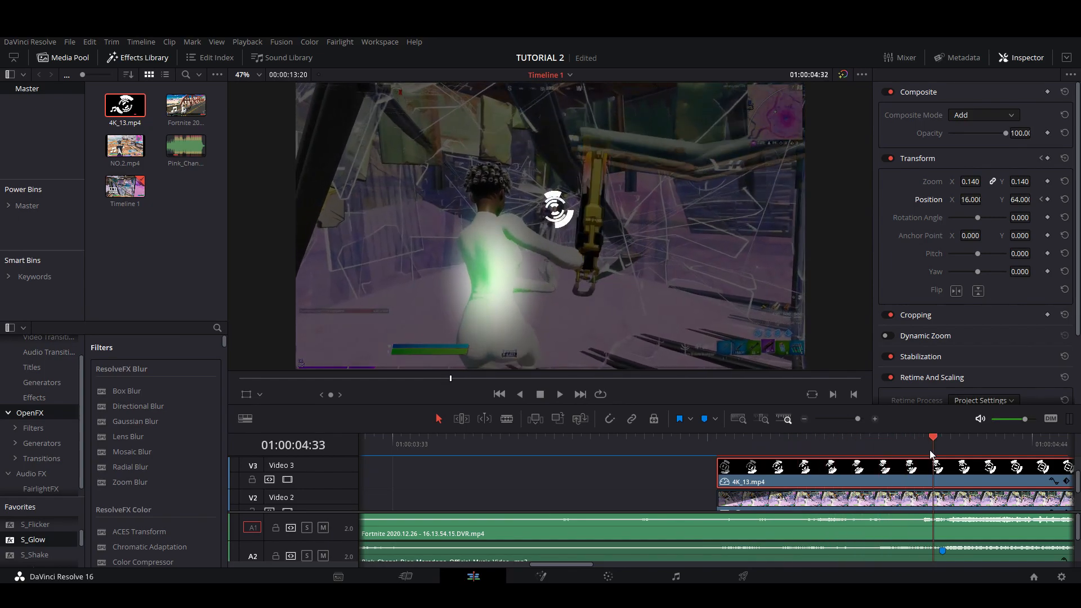
{"action": "left_click", "coordinate": [907, 436]}
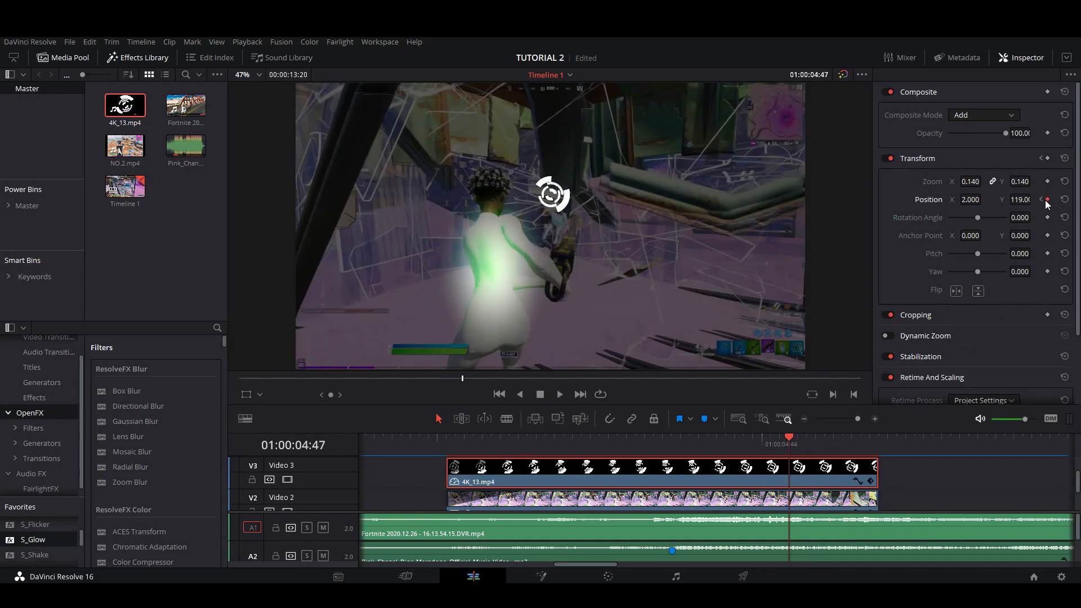
{"action": "left_click_drag", "start_coordinate": [1020, 200], "coordinate": [1020, 208]}
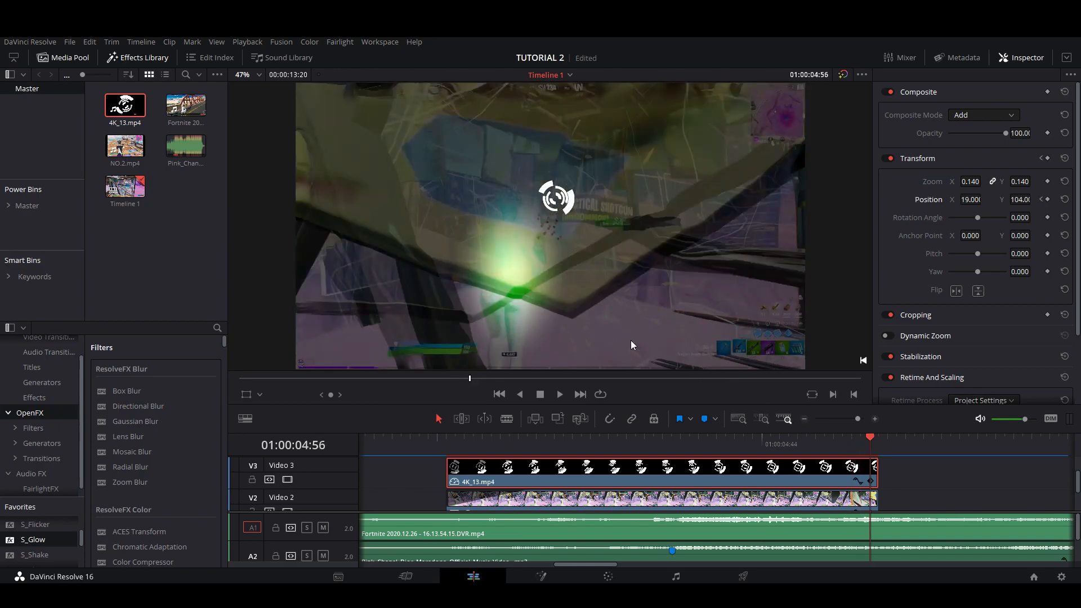
{"action": "mouse_move", "coordinate": [572, 221]}
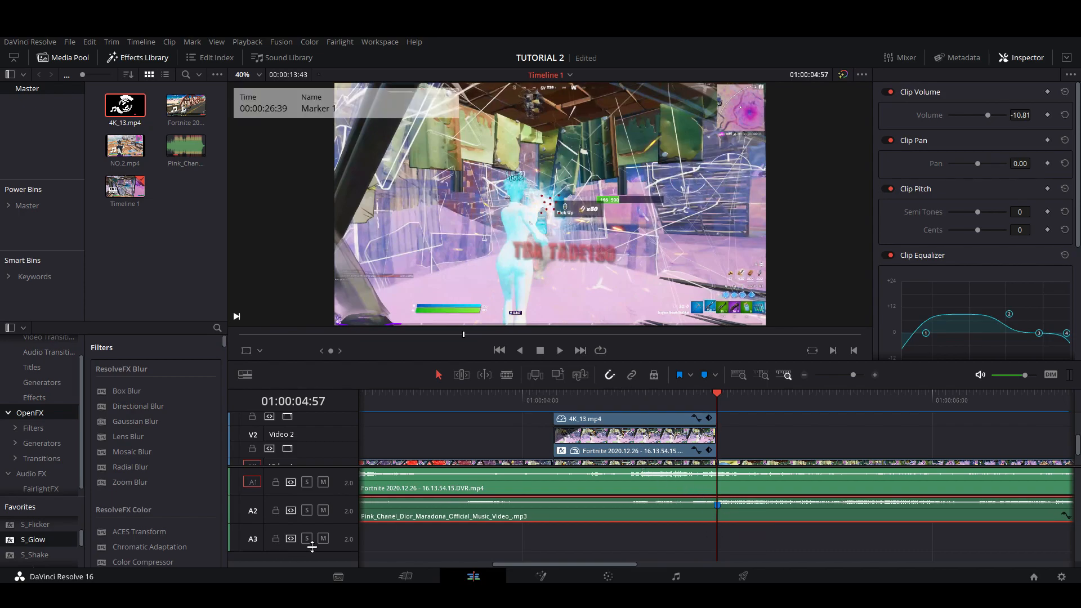
- Mute the Pink_Chanel music track on A2 while previewing
{"action": "left_click", "coordinate": [322, 510]}
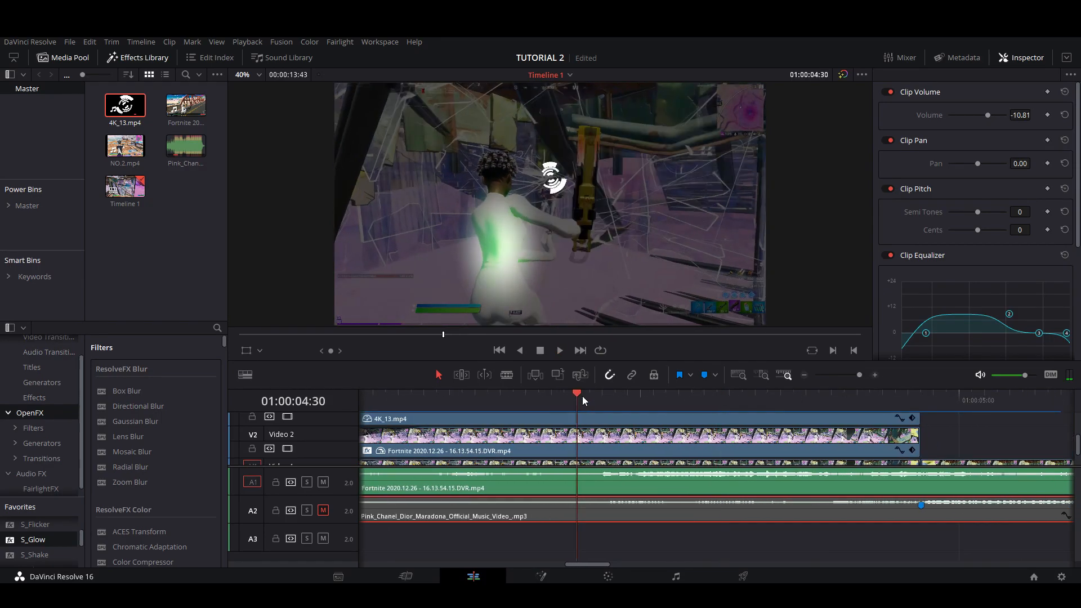
- Scrub the timeline ruler through the gameplay to find the music sync point
{"action": "left_click", "coordinate": [639, 410]}
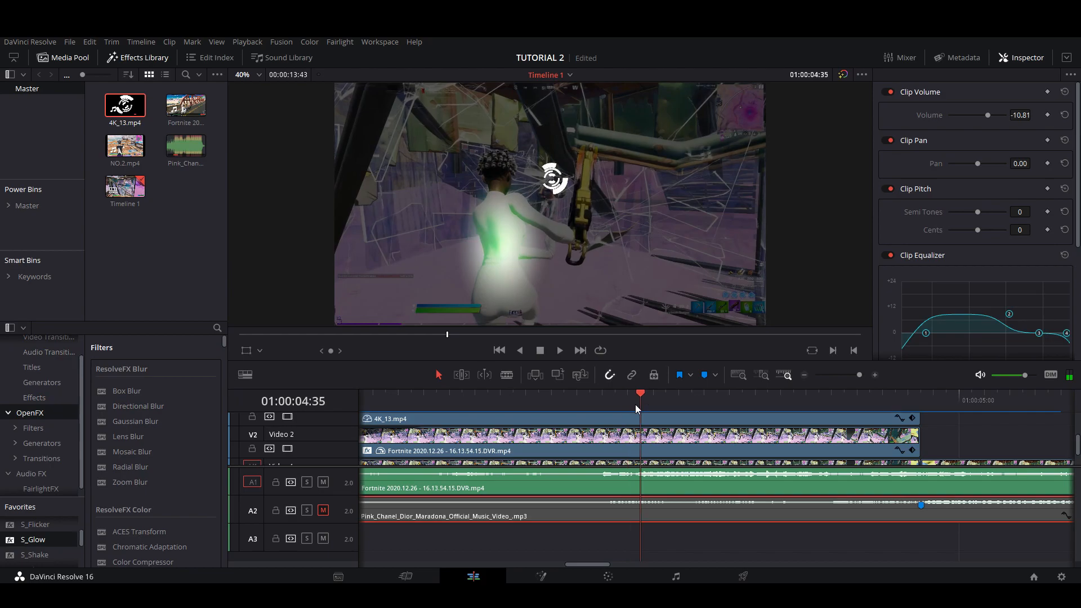
{"action": "left_click", "coordinate": [602, 410]}
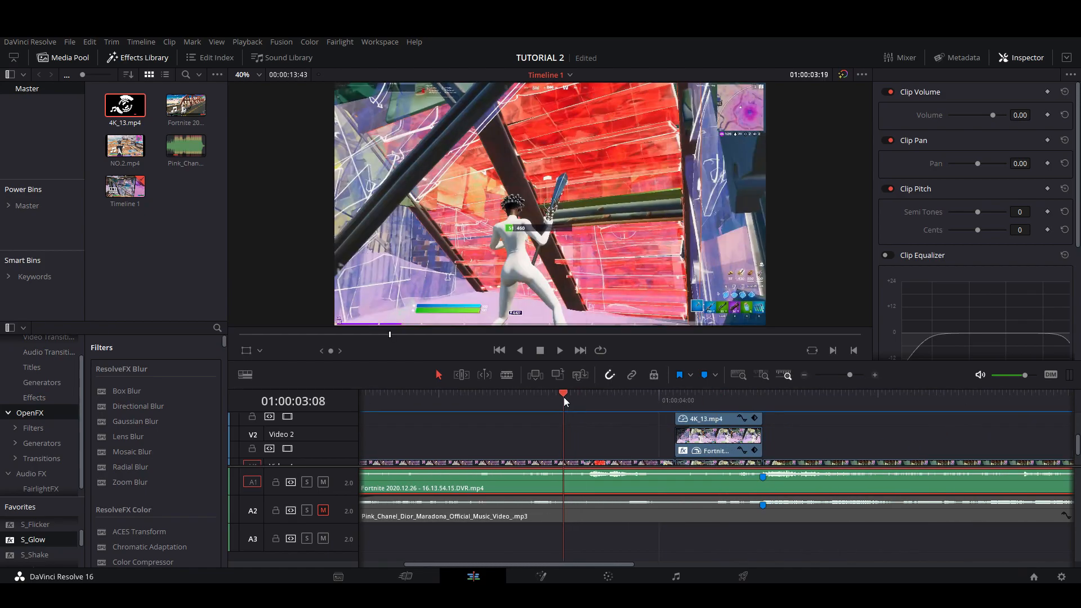
{"action": "left_click", "coordinate": [518, 401]}
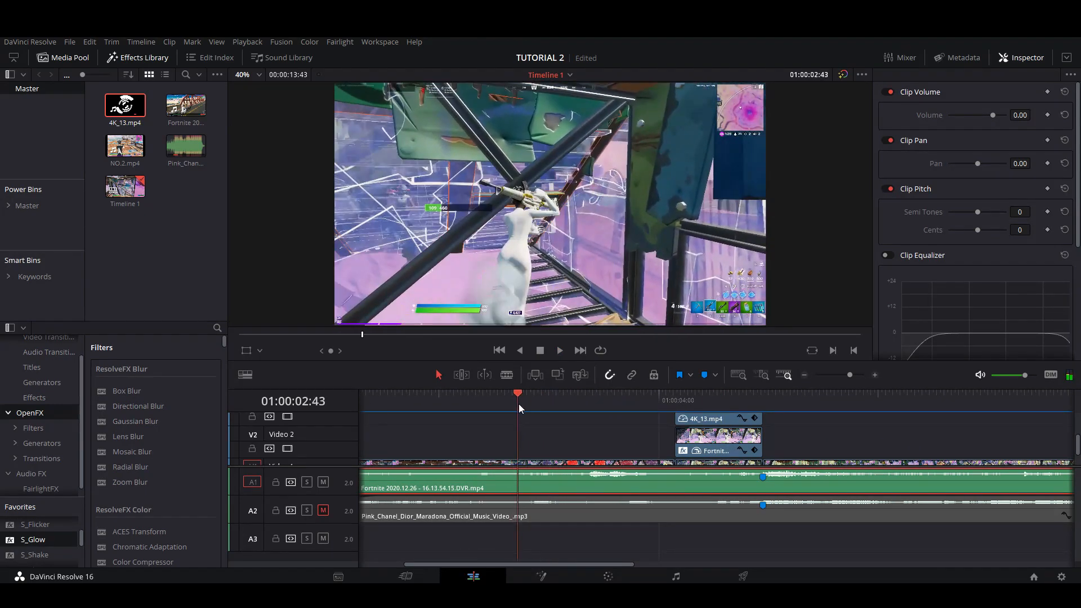
{"action": "left_click", "coordinate": [541, 394]}
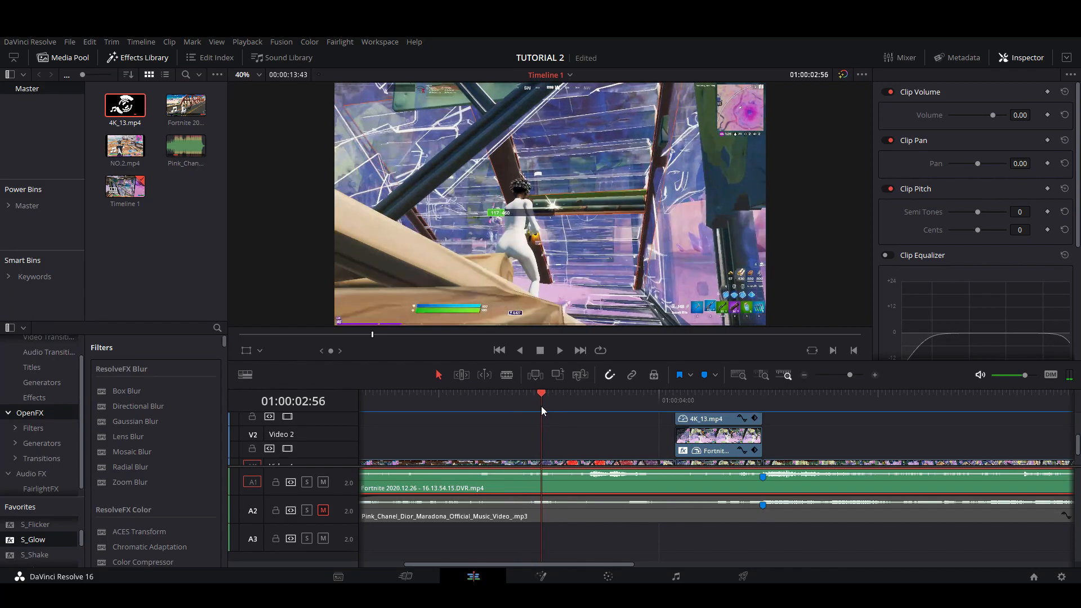
{"action": "mouse_move", "coordinate": [556, 481]}
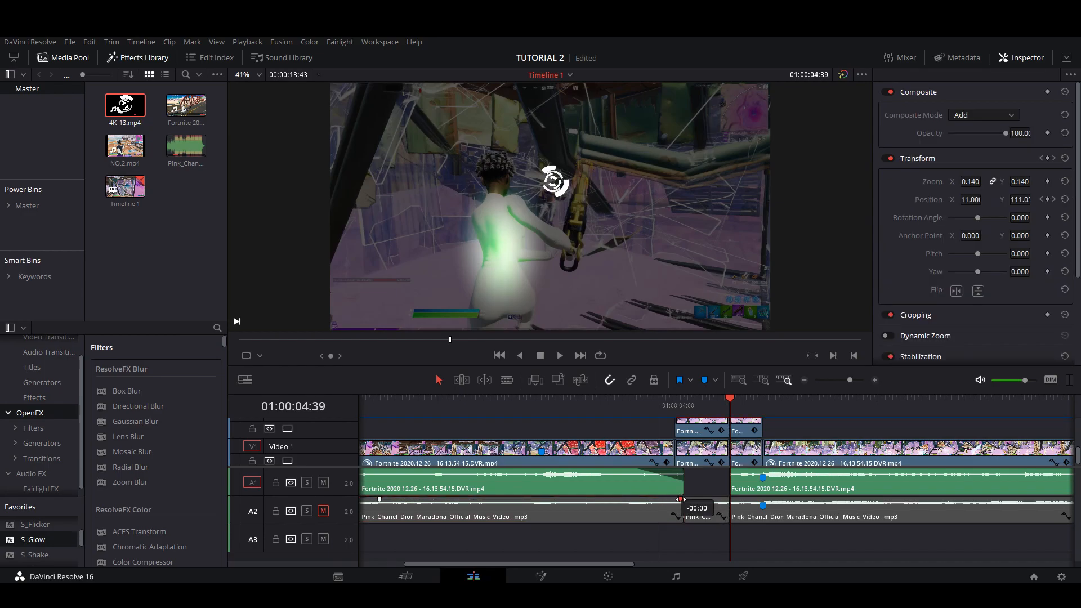
{"action": "mouse_move", "coordinate": [45, 376]}
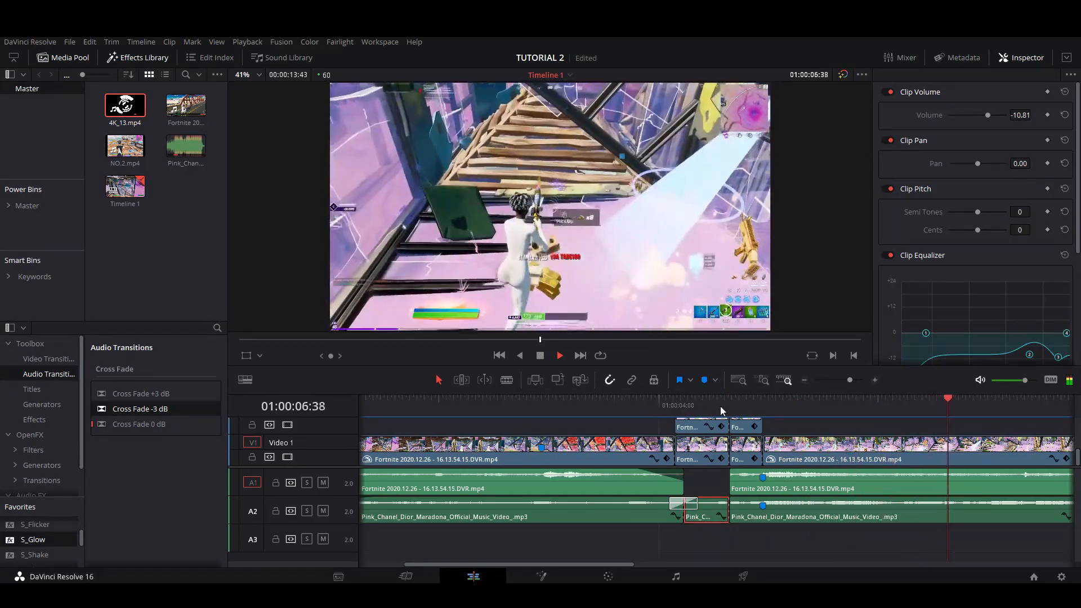
- Preview the edit with music over muted game audio, then zoom out to see the whole timeline
{"action": "left_click", "coordinate": [730, 405]}
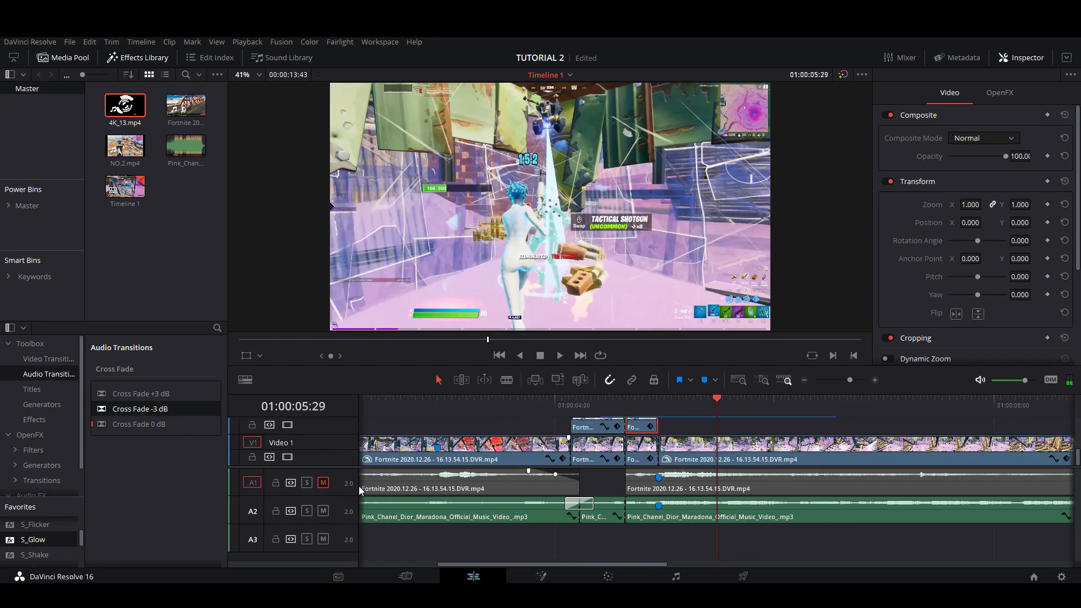
{"action": "left_click_drag", "start_coordinate": [832, 380], "coordinate": [844, 380]}
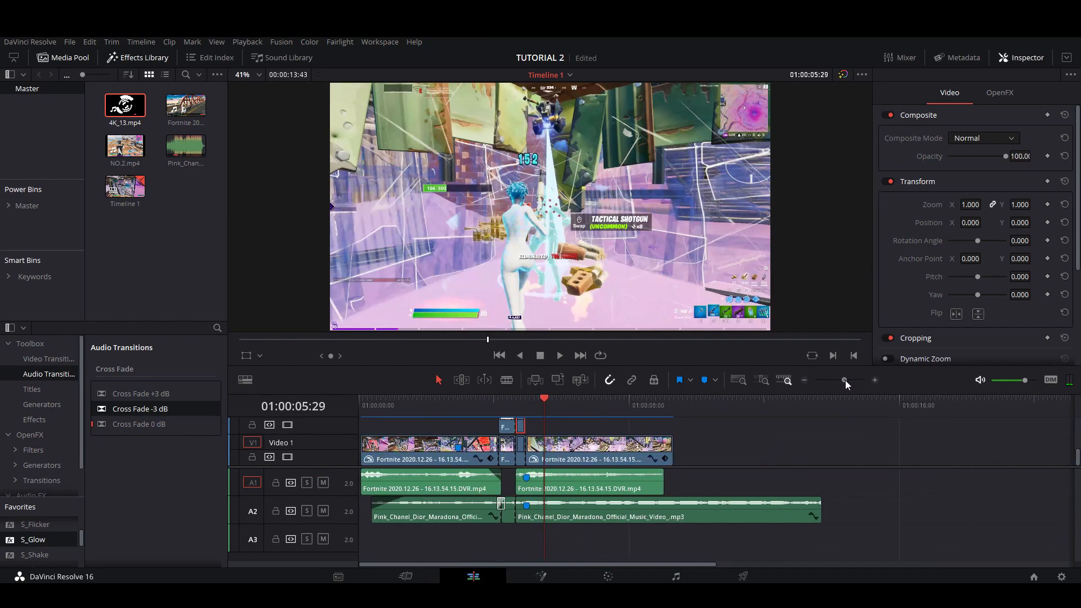